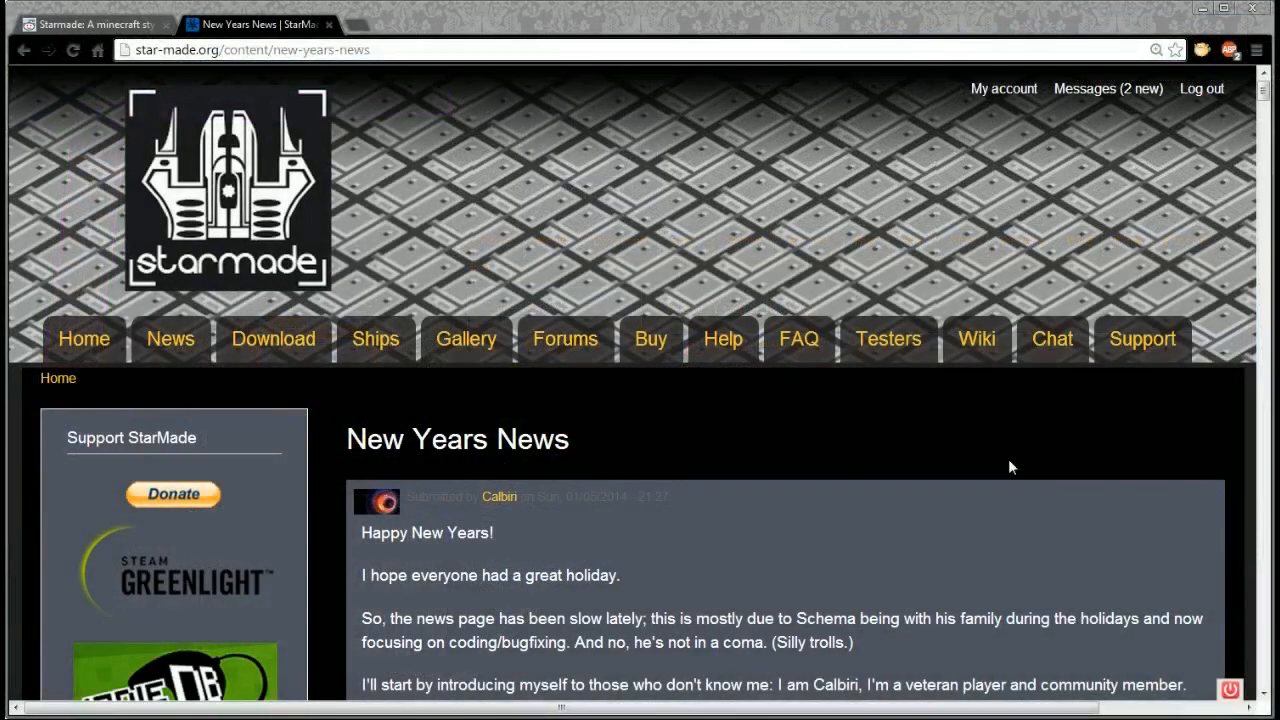
mouse_move(96, 495)
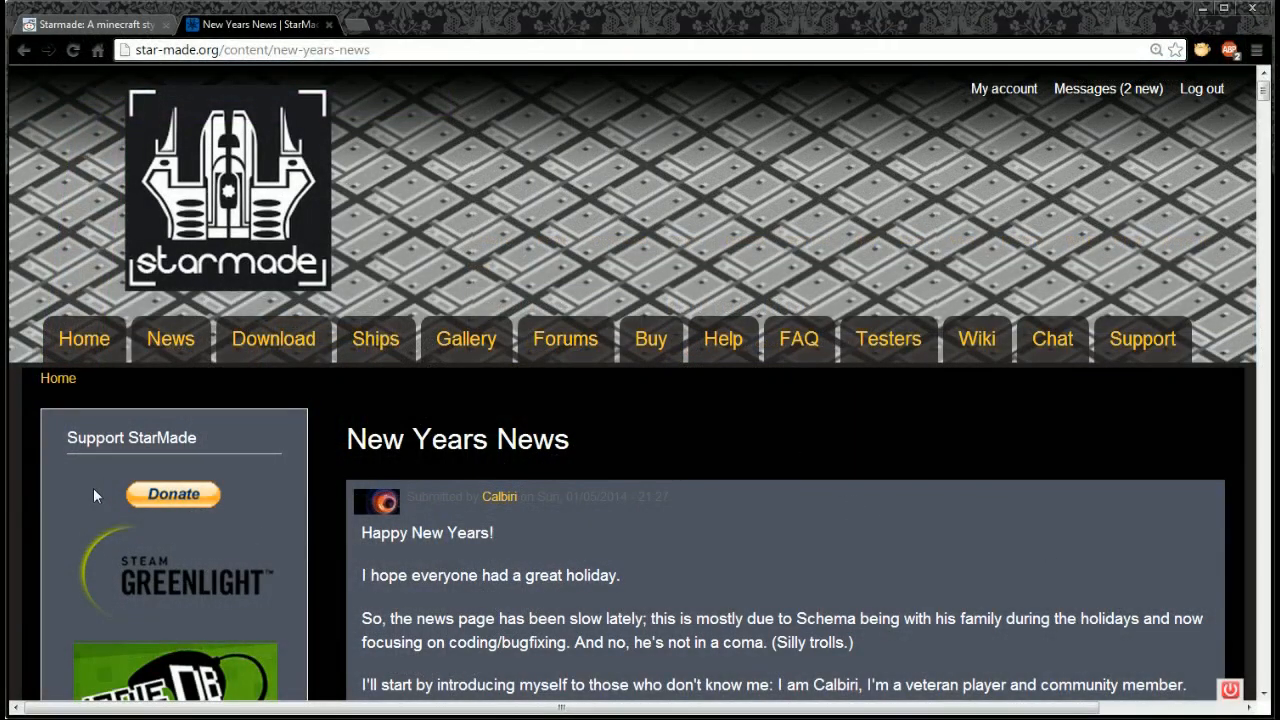
scroll(down, 3)
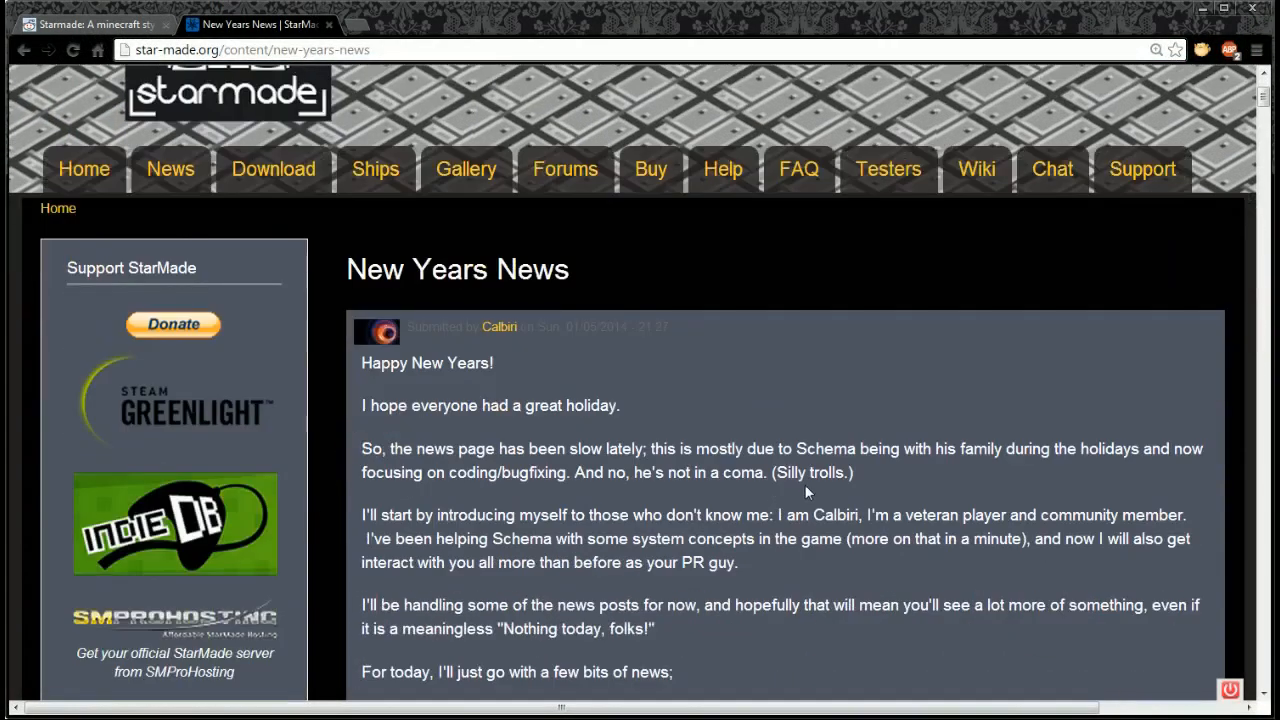
mouse_move(976, 478)
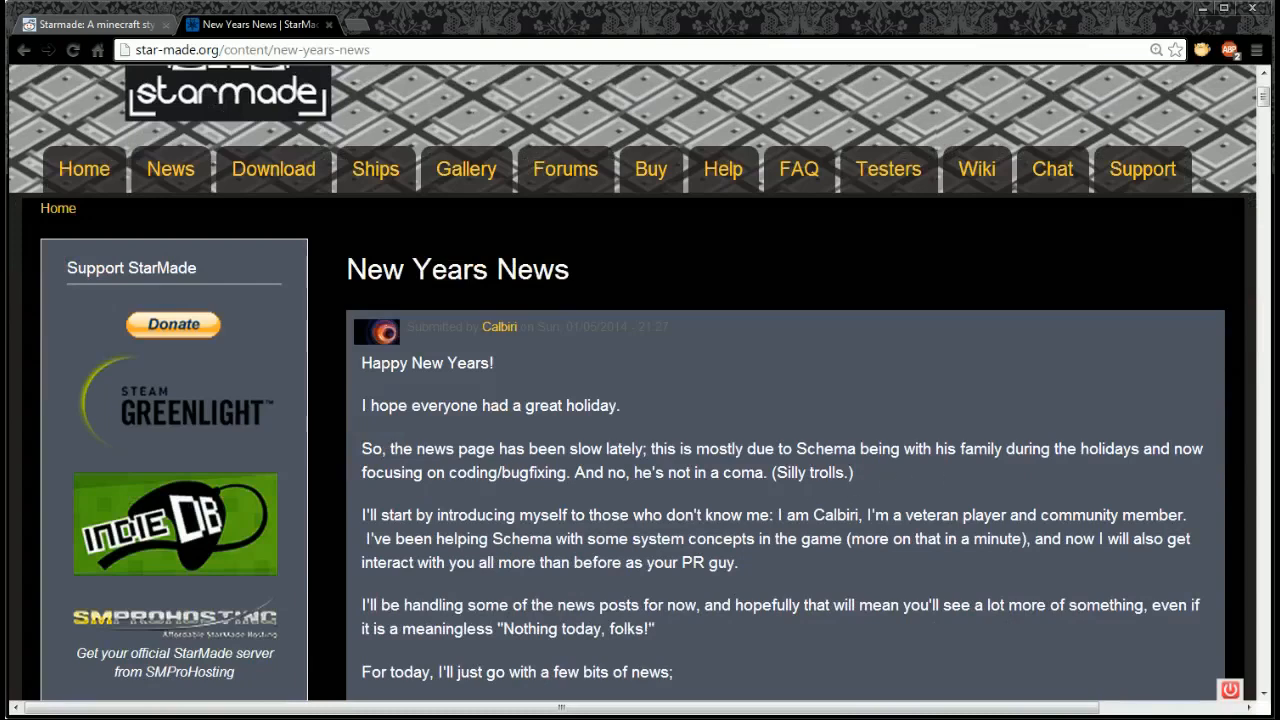
mouse_move(617, 497)
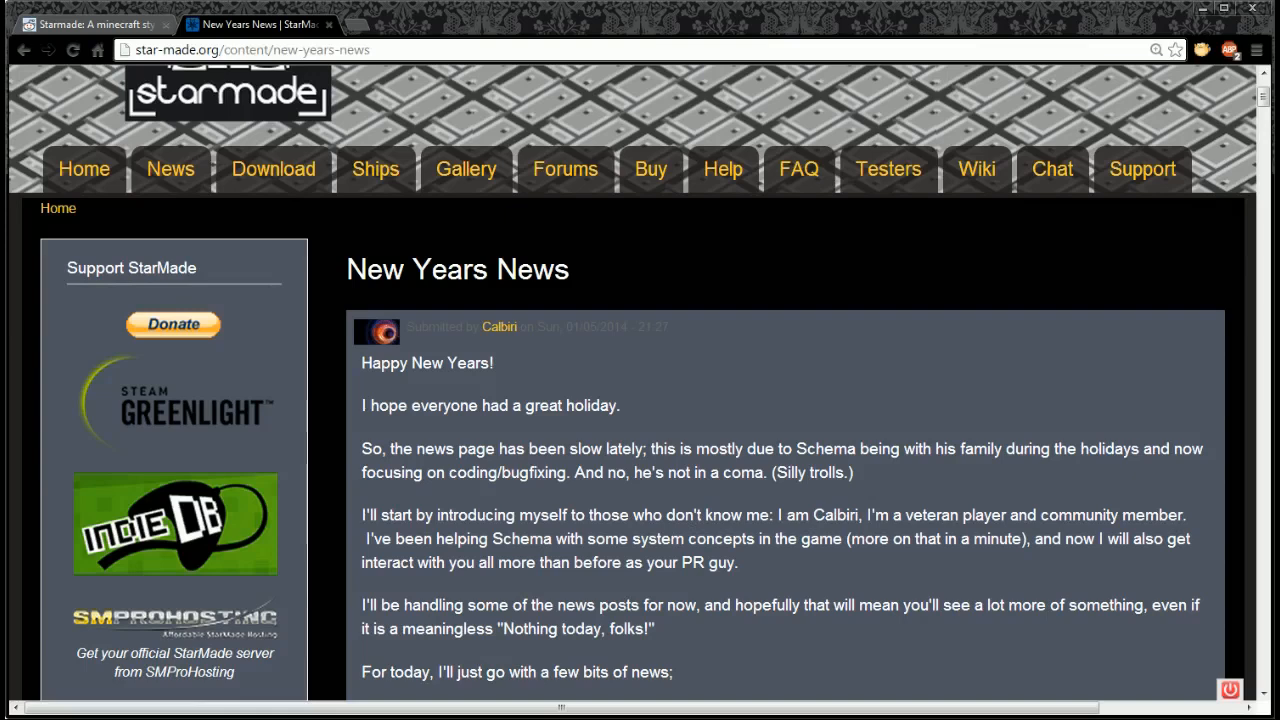
mouse_move(822, 508)
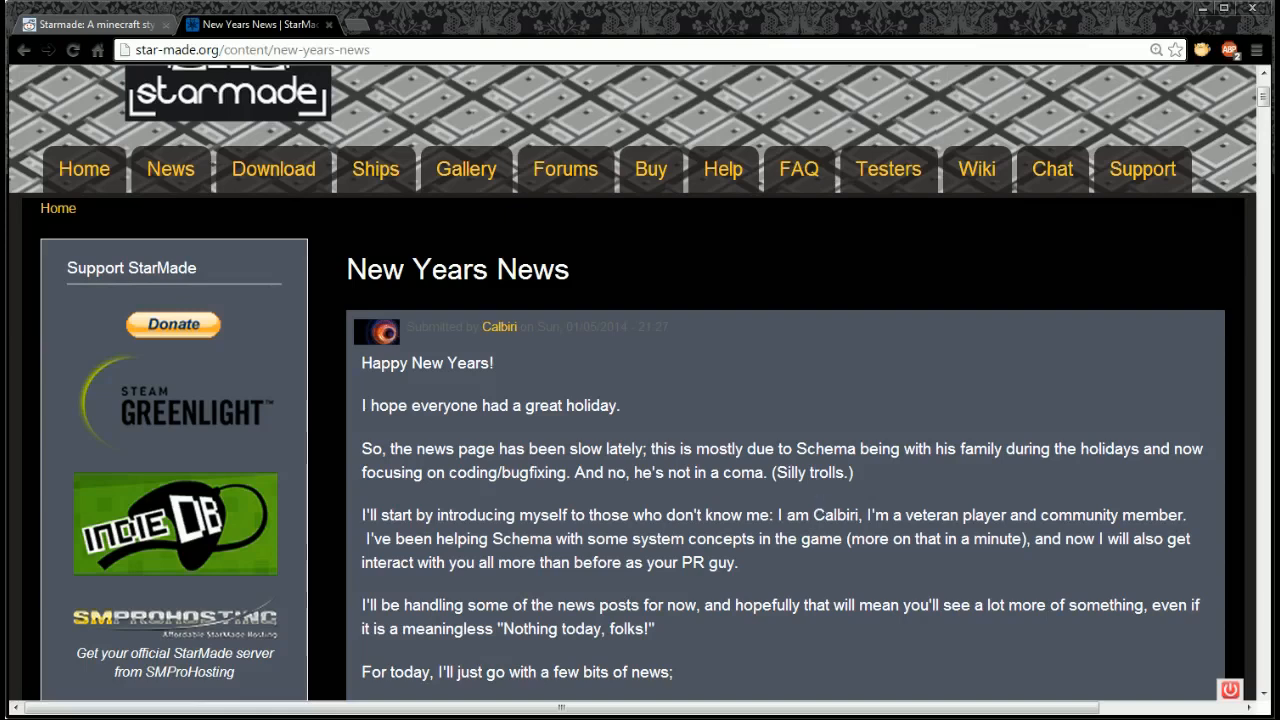
mouse_move(1035, 563)
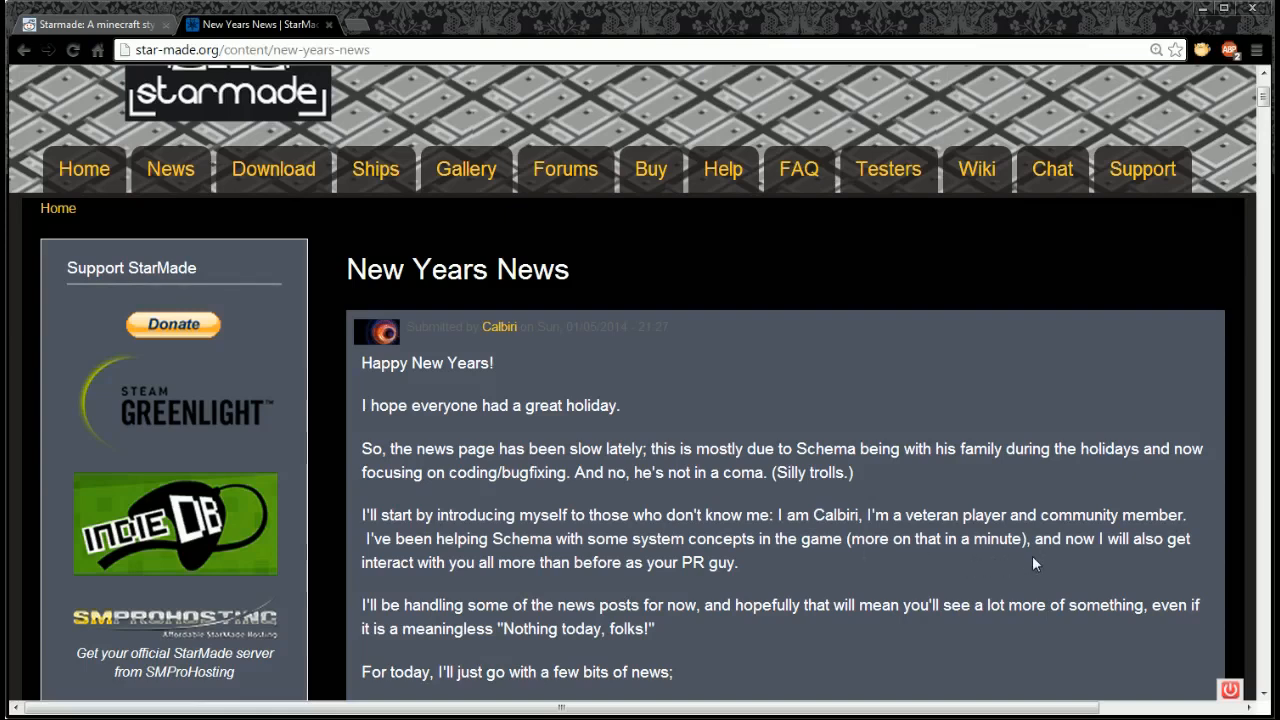
mouse_move(850, 500)
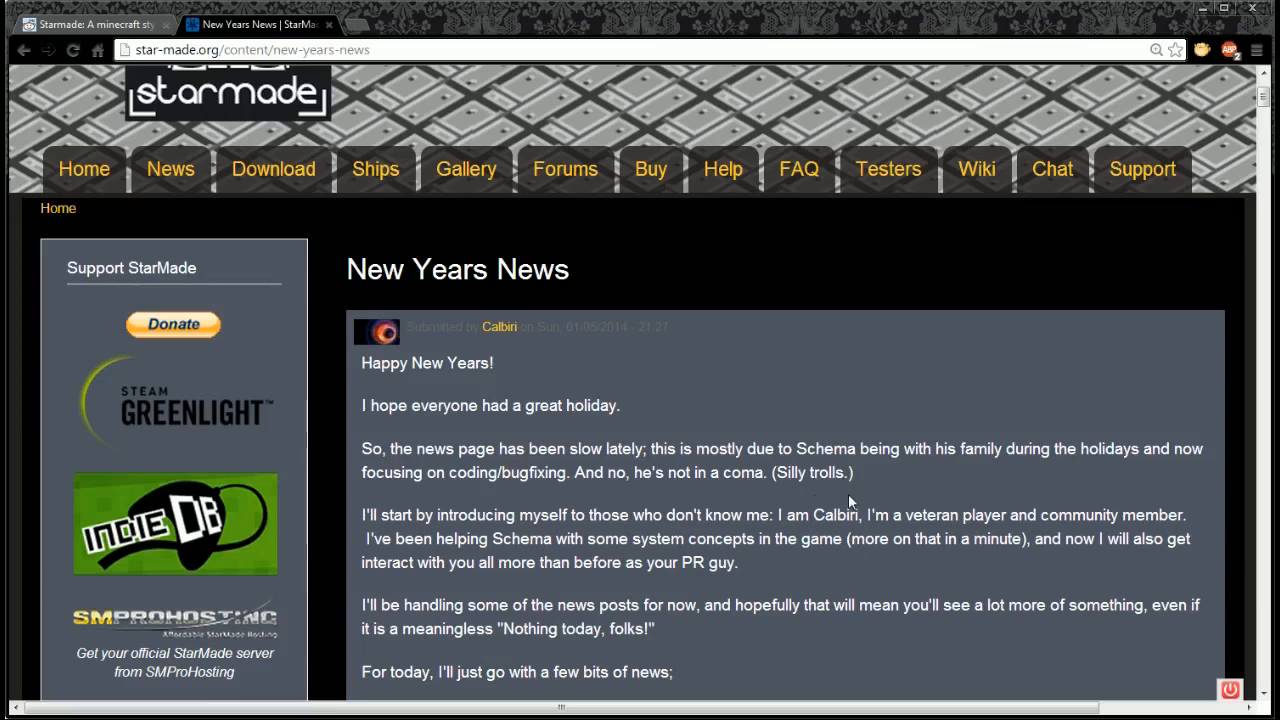
scroll(down, 3)
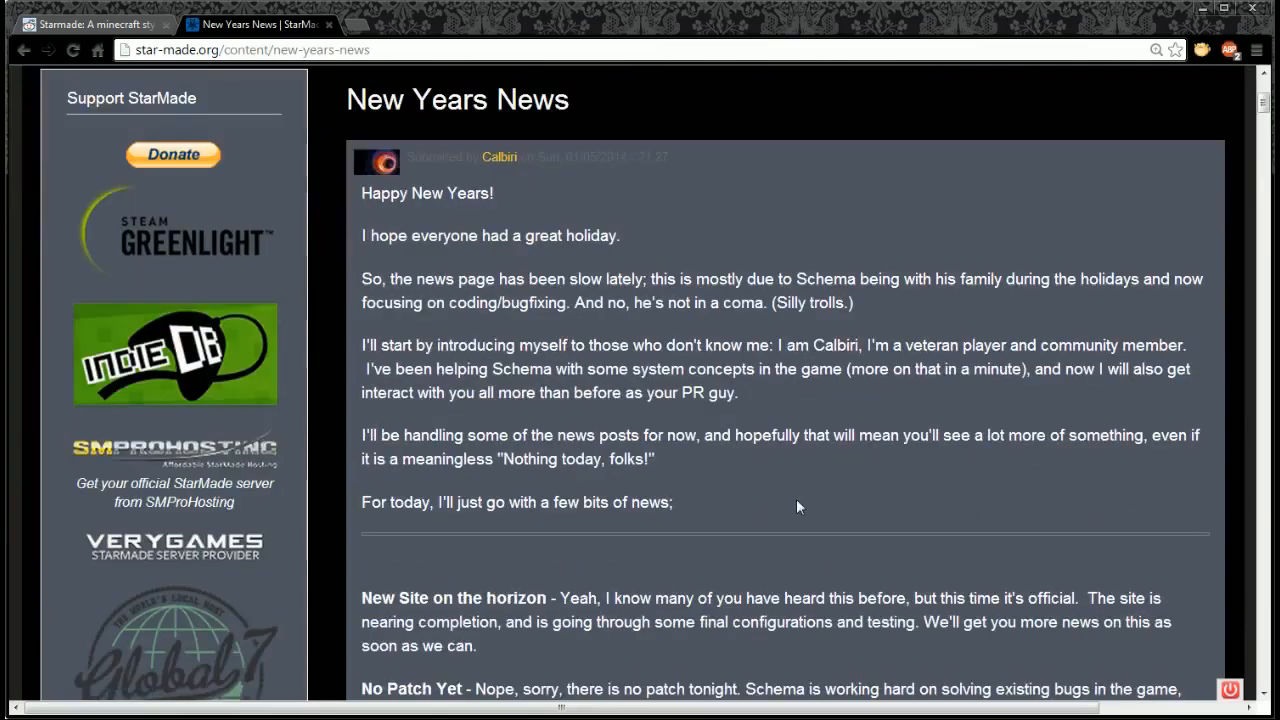
mouse_move(712, 466)
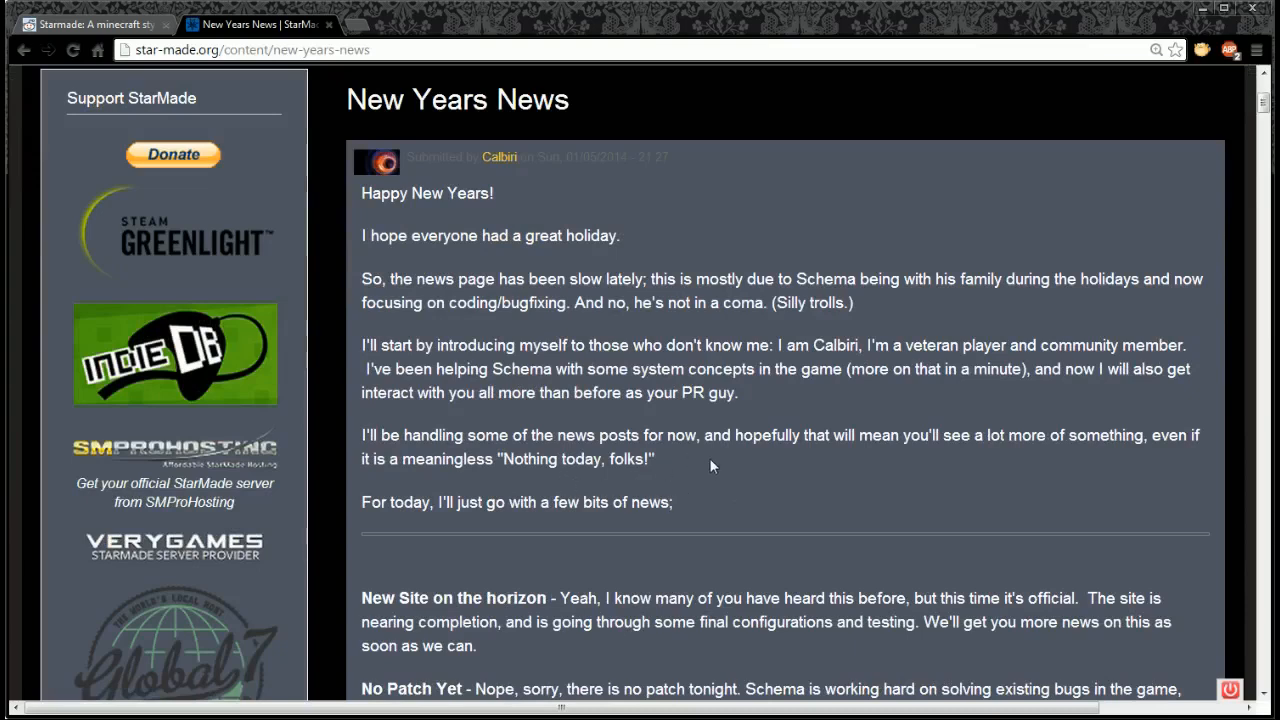
mouse_move(1050, 461)
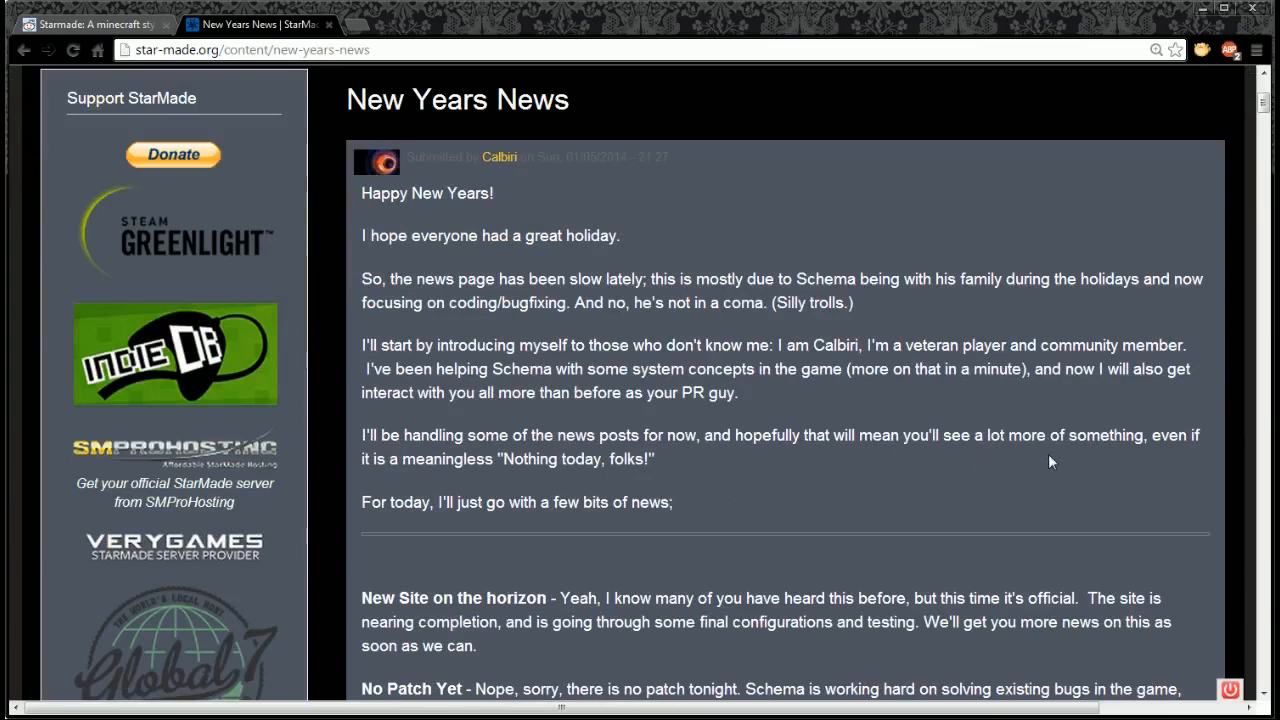
mouse_move(655, 477)
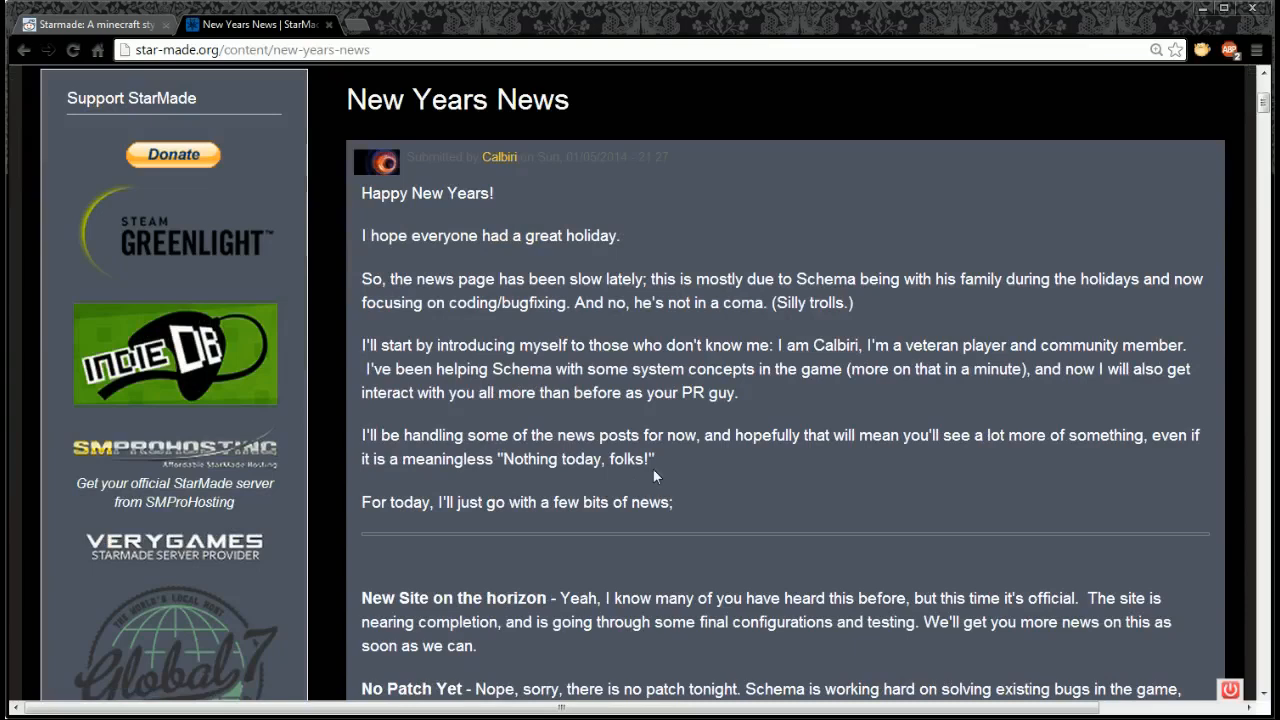
mouse_move(722, 481)
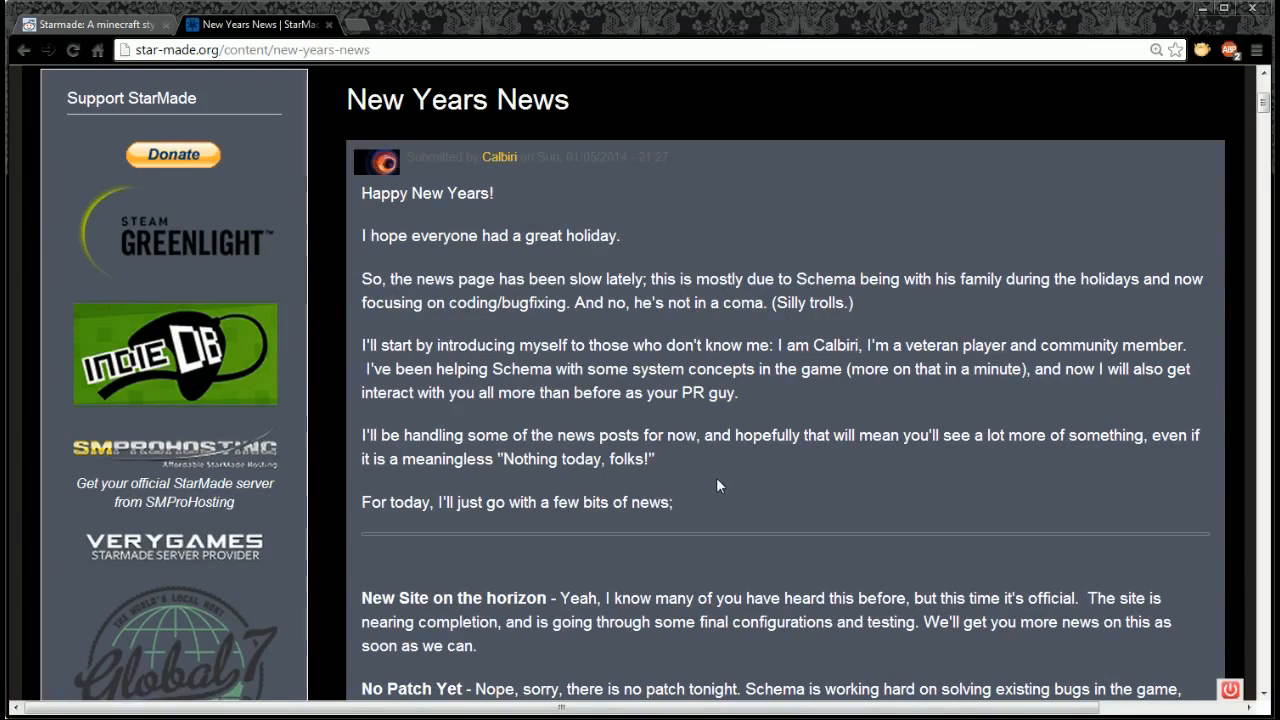
scroll(down, 3)
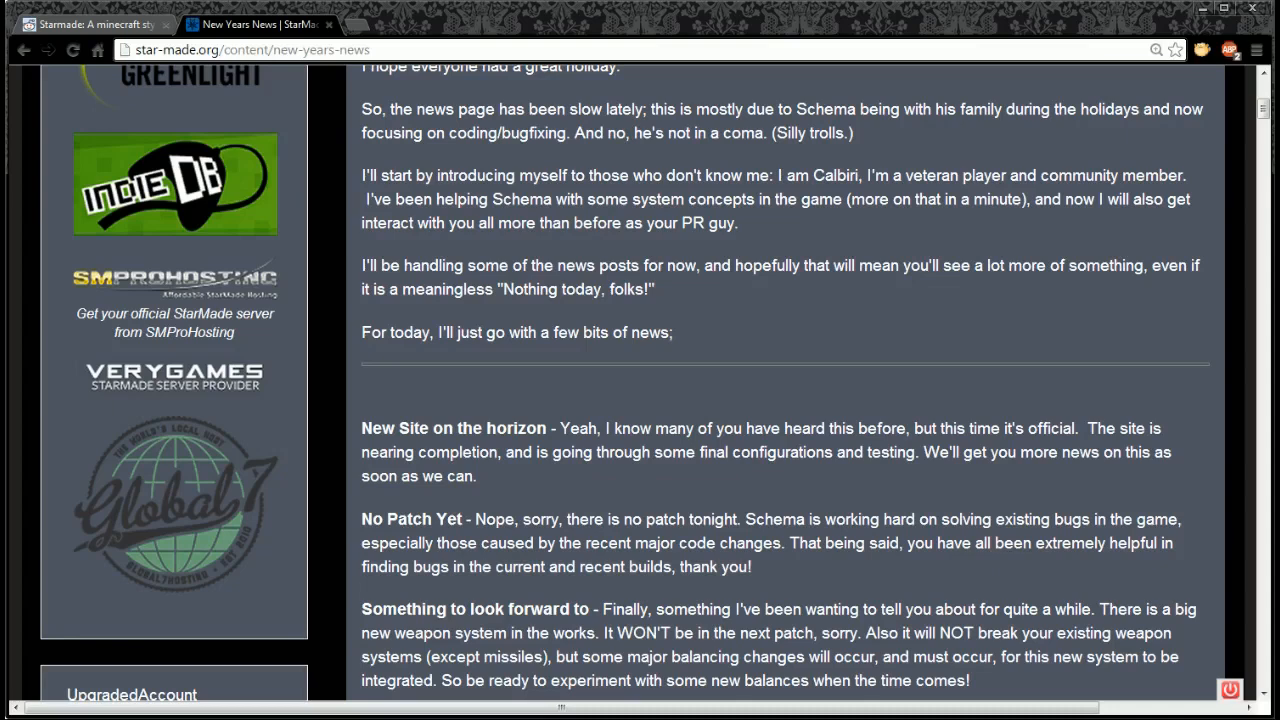
mouse_move(610, 476)
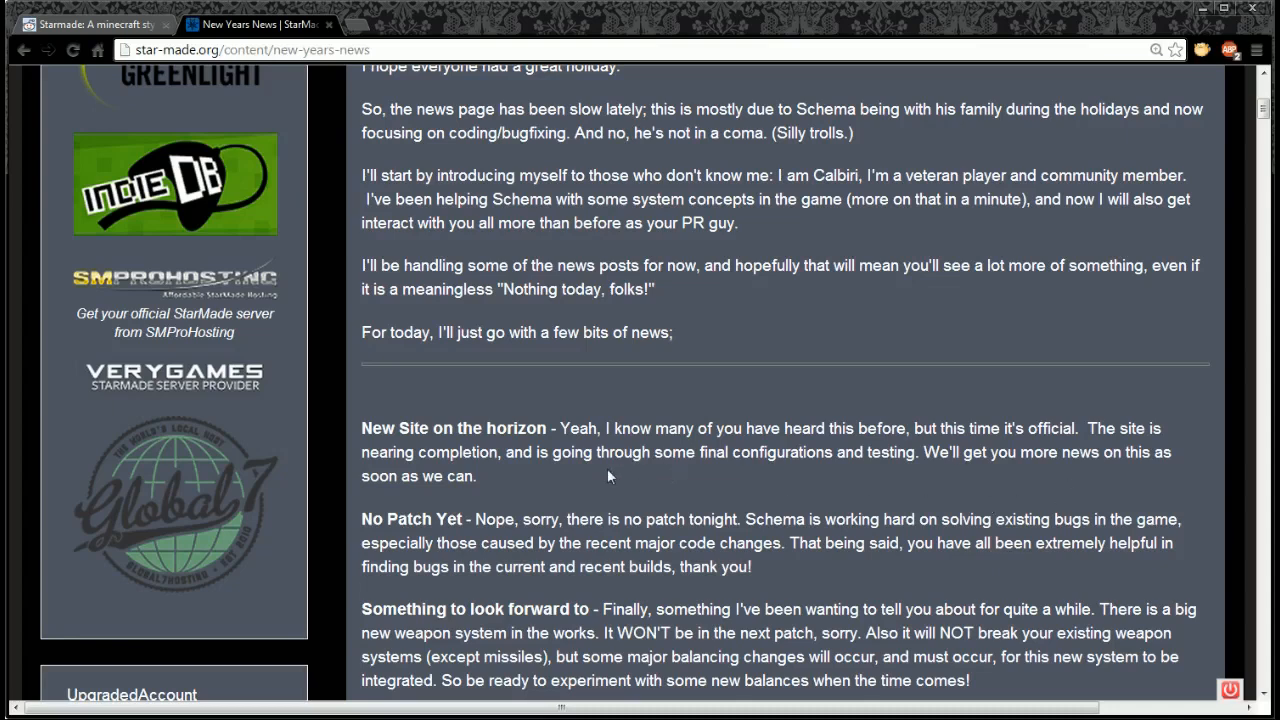
mouse_move(548, 478)
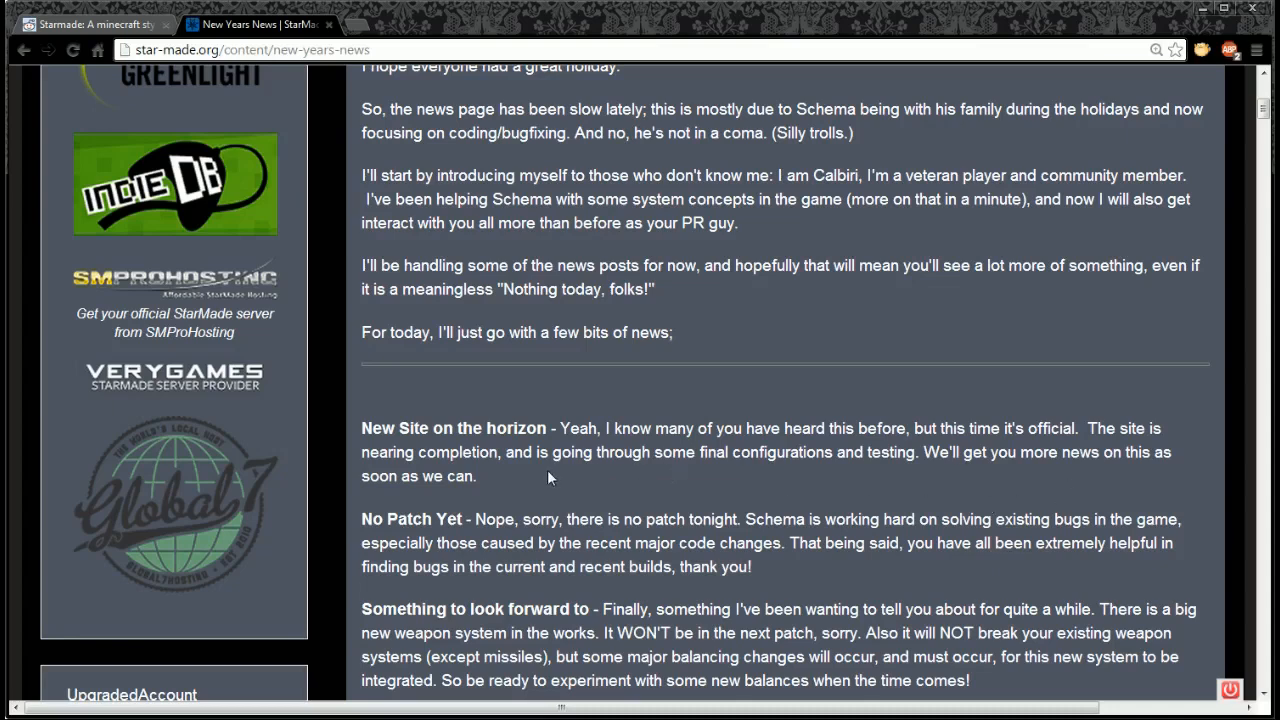
mouse_move(548, 478)
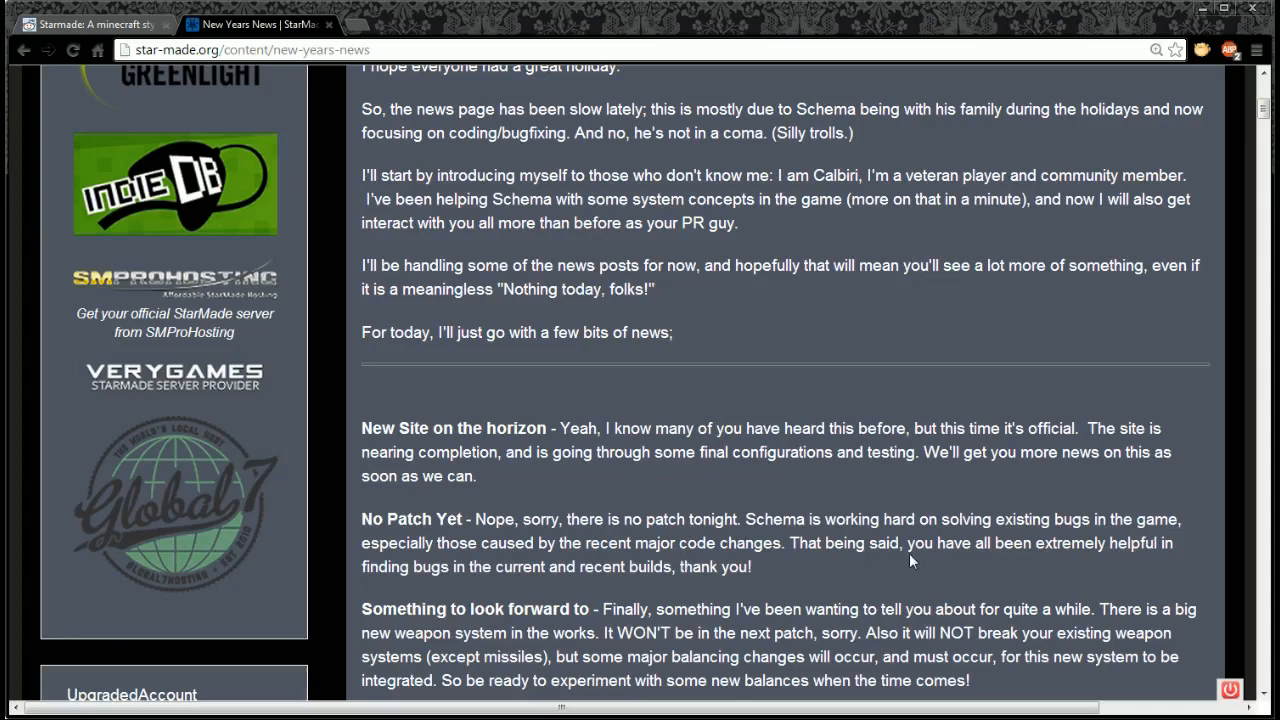
mouse_move(643, 593)
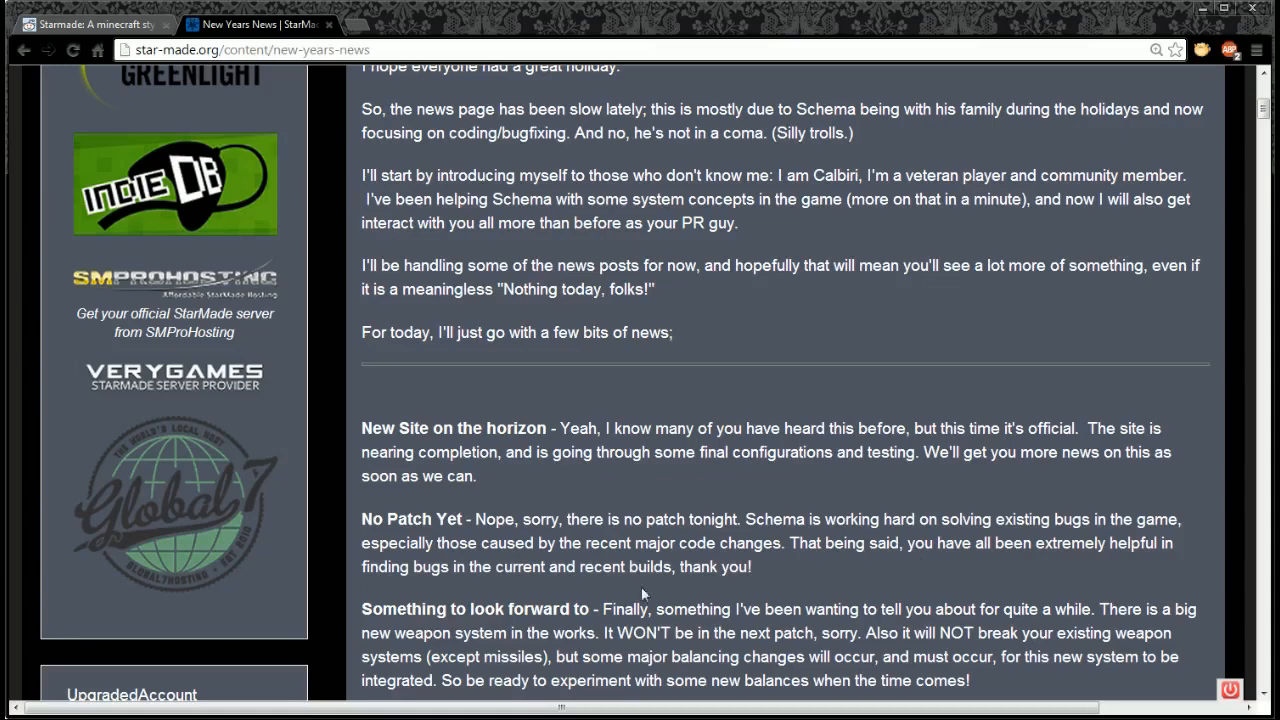
mouse_move(644, 592)
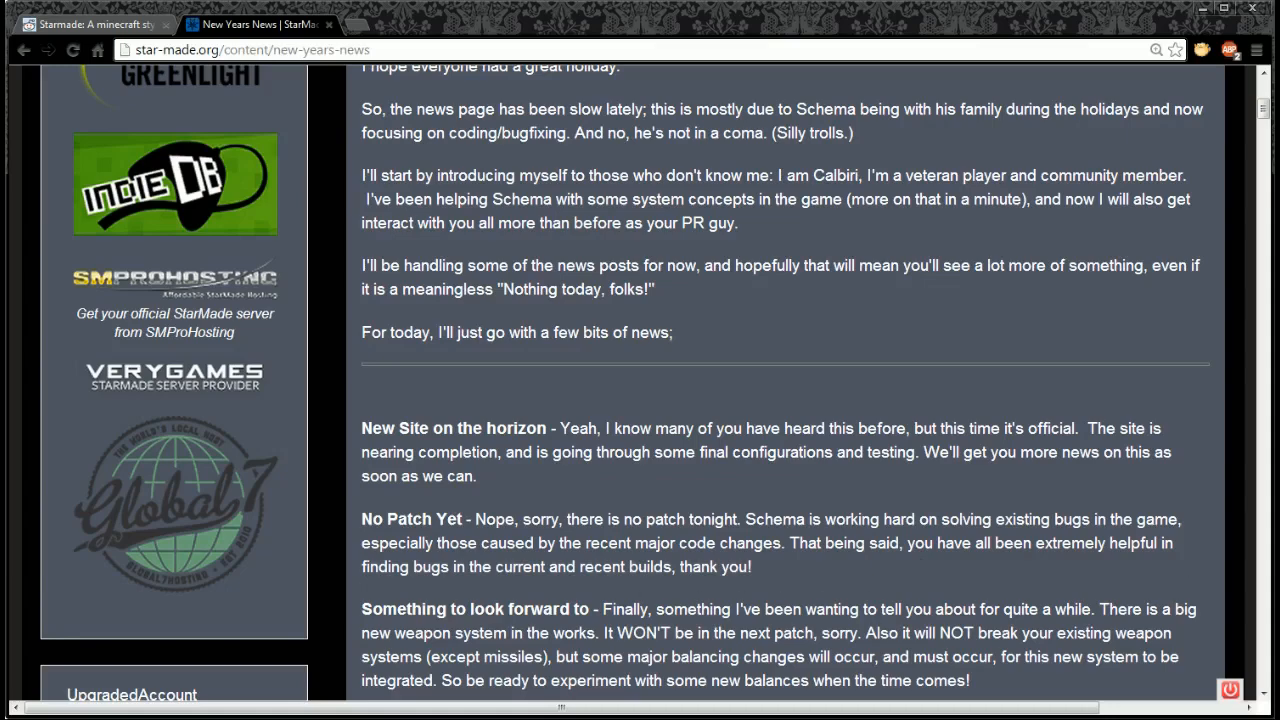
scroll(down, 3)
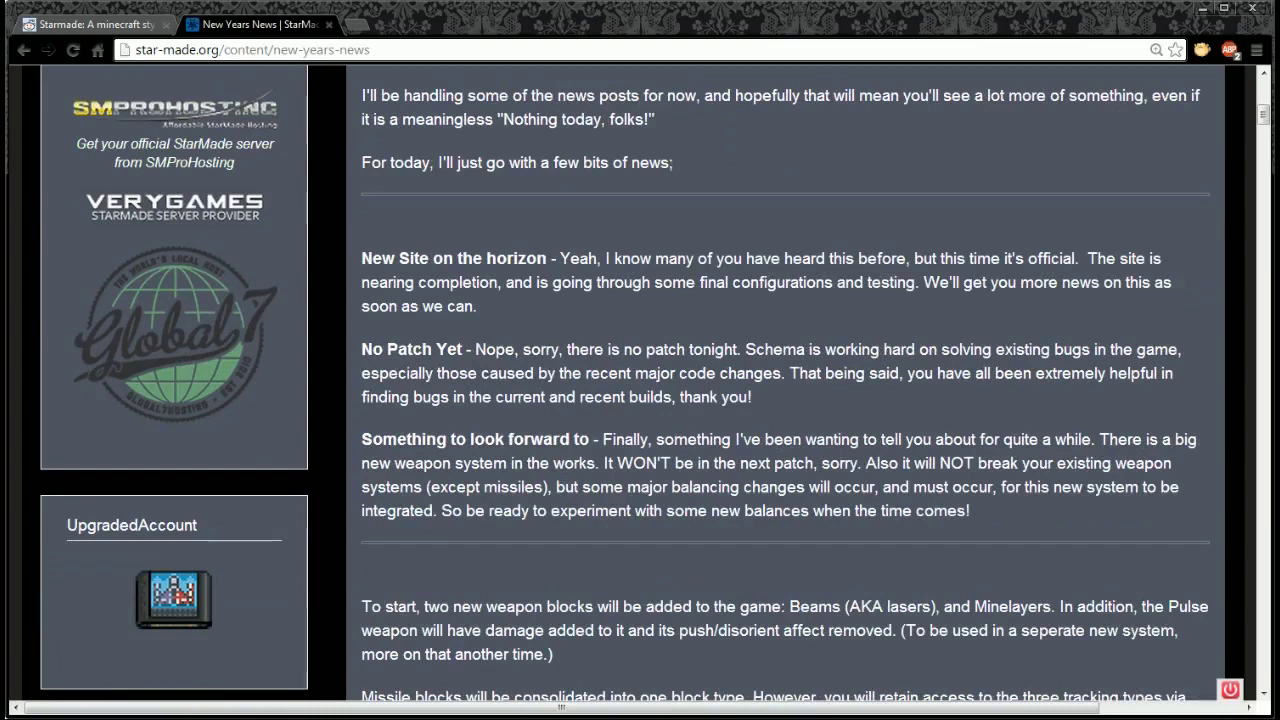
mouse_move(1019, 457)
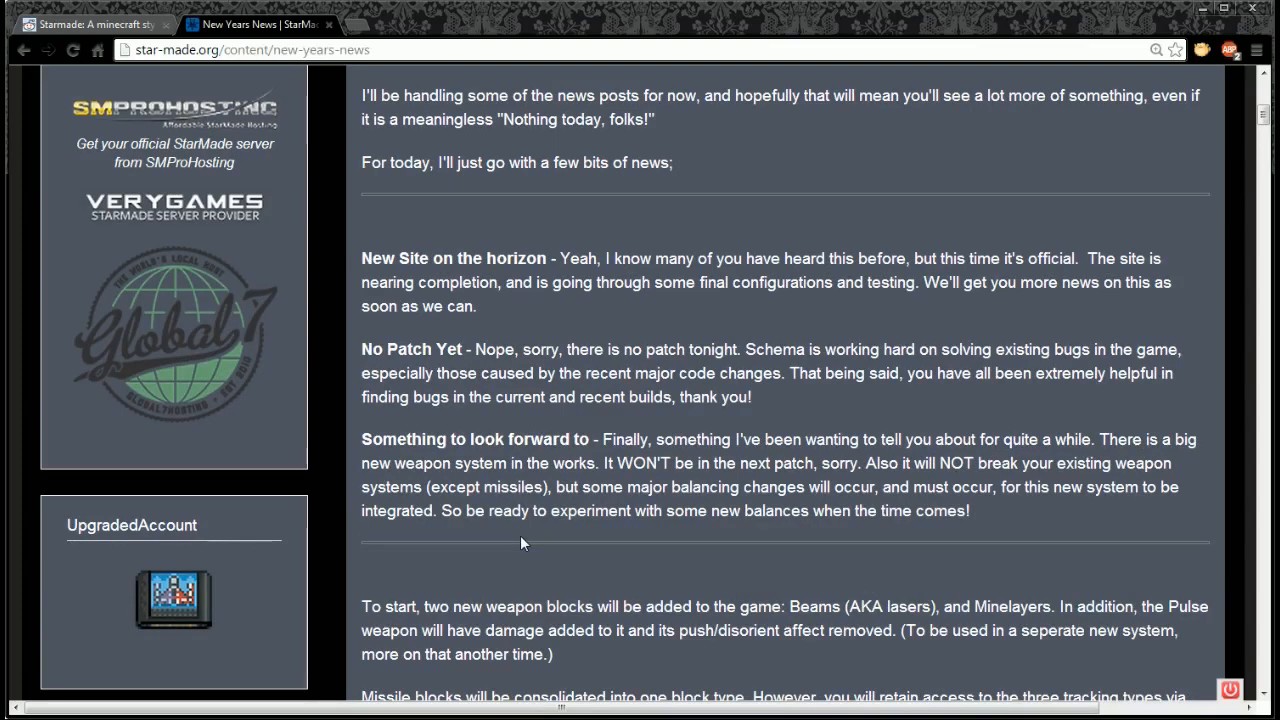
mouse_move(584, 543)
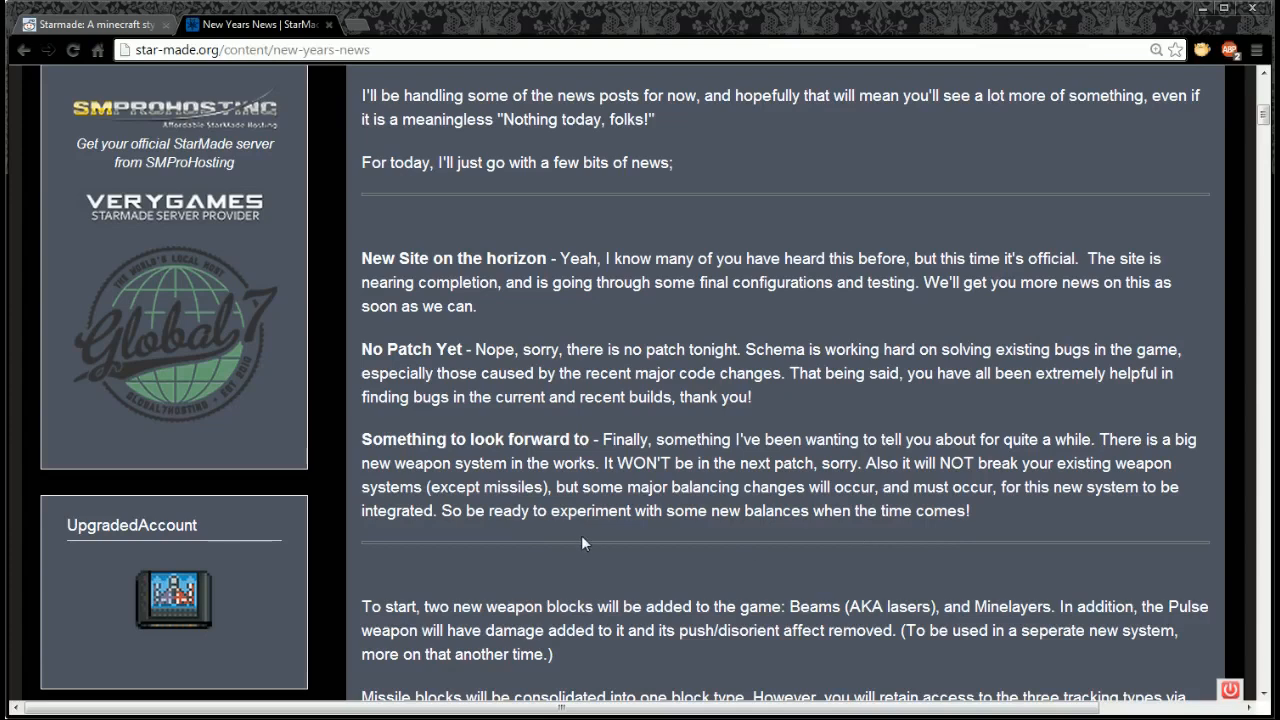
mouse_move(542, 537)
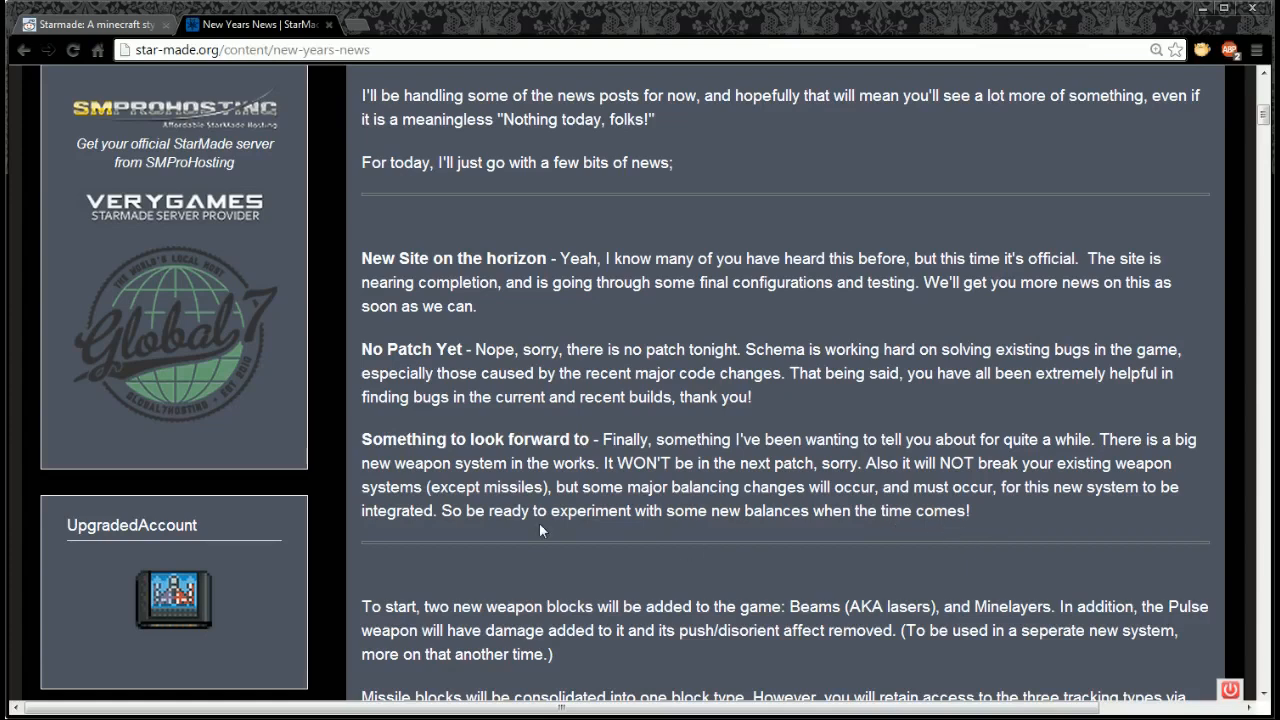
mouse_move(728, 537)
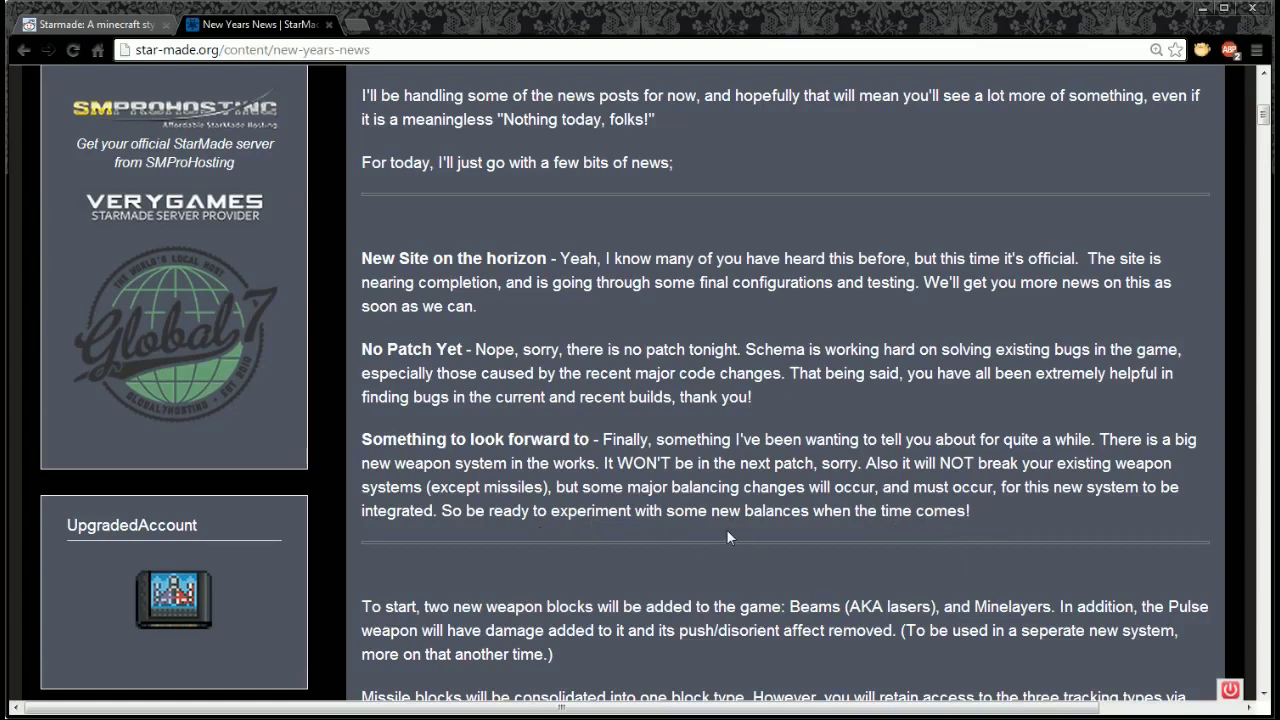
mouse_move(783, 530)
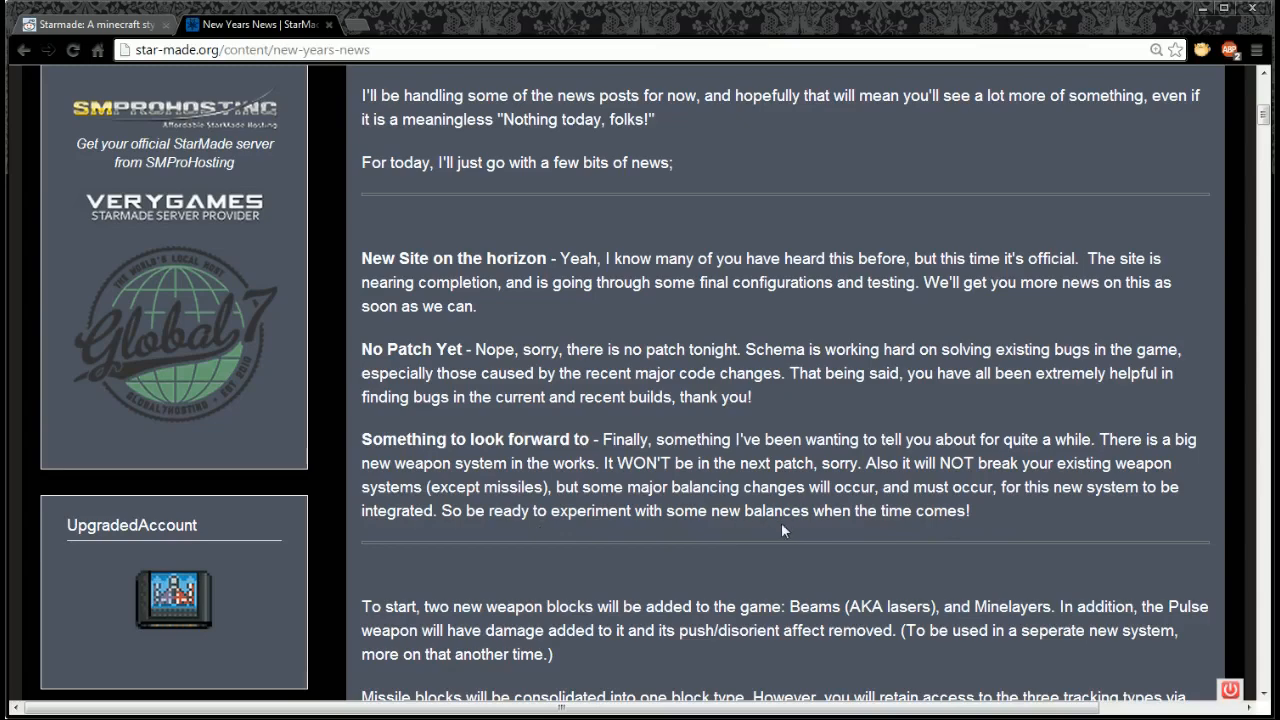
scroll(down, 3)
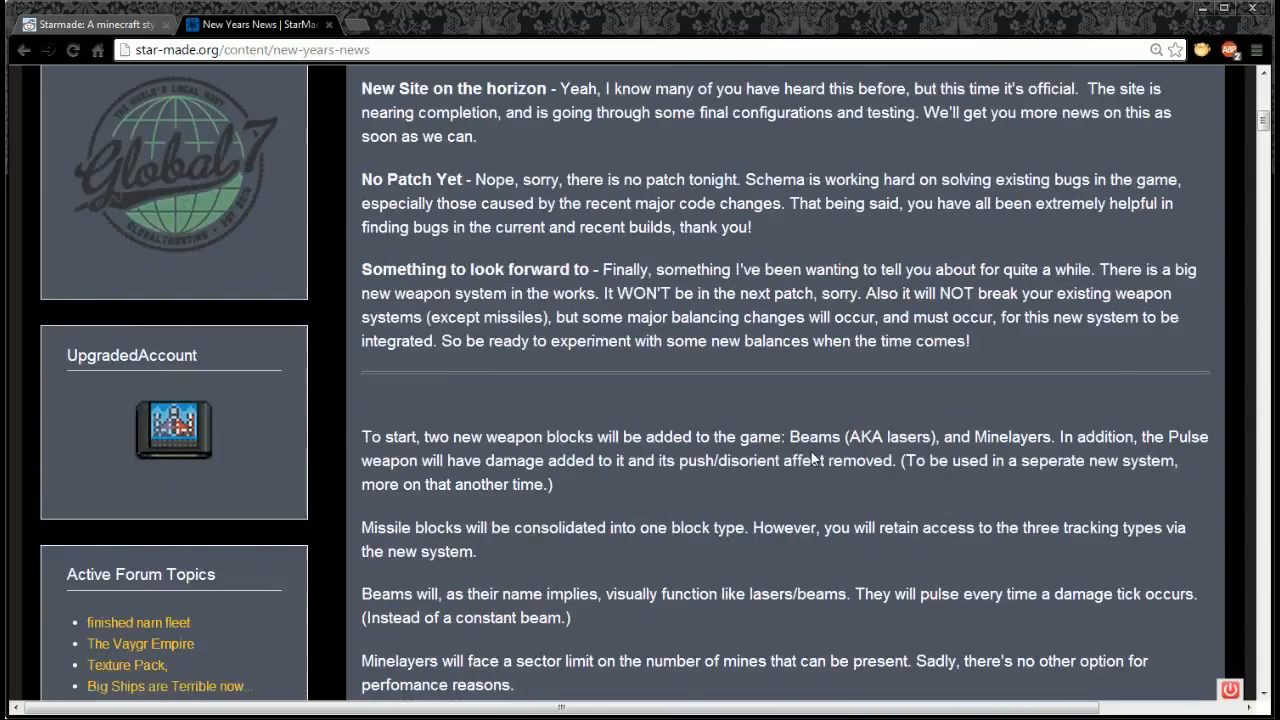
scroll(down, 3)
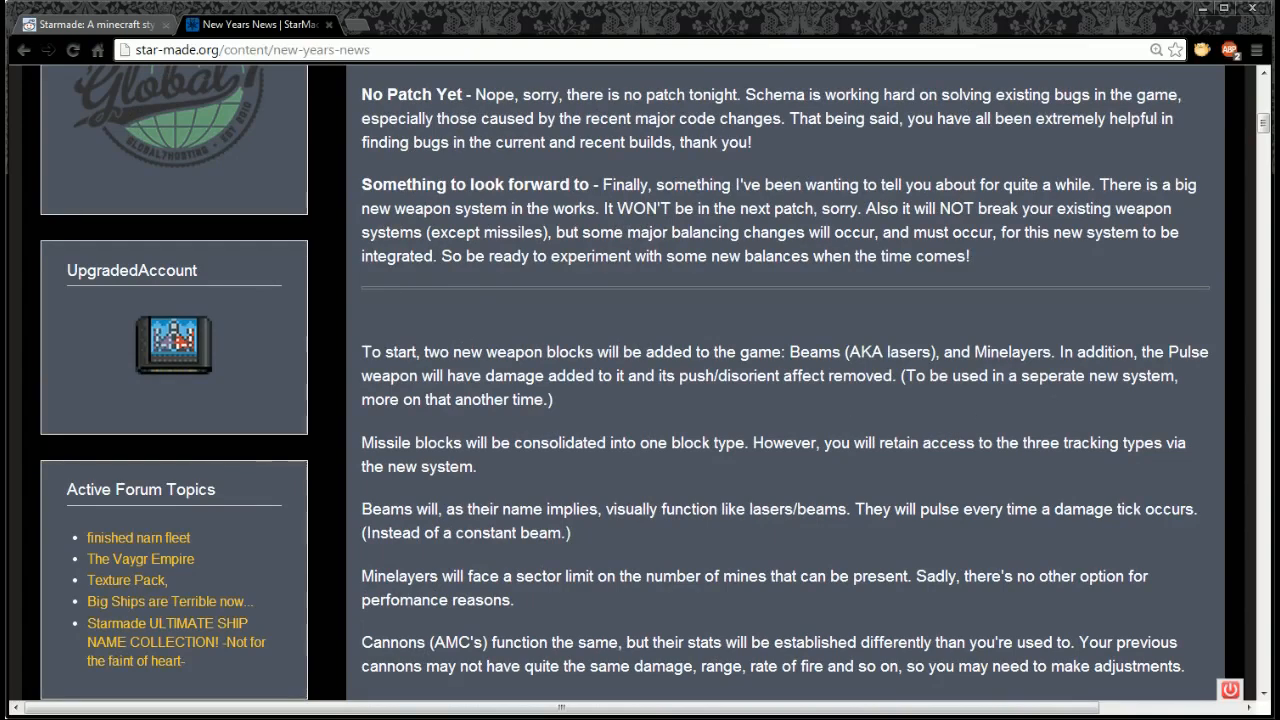
mouse_move(673, 392)
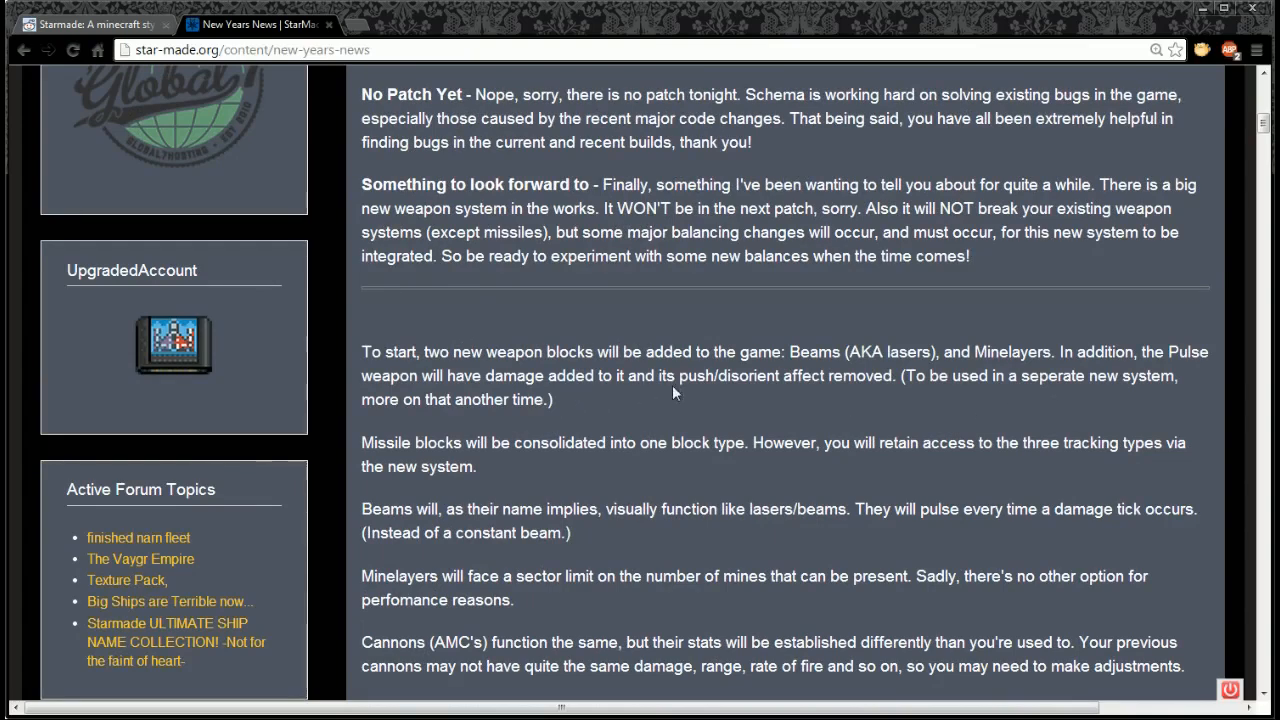
mouse_move(927, 406)
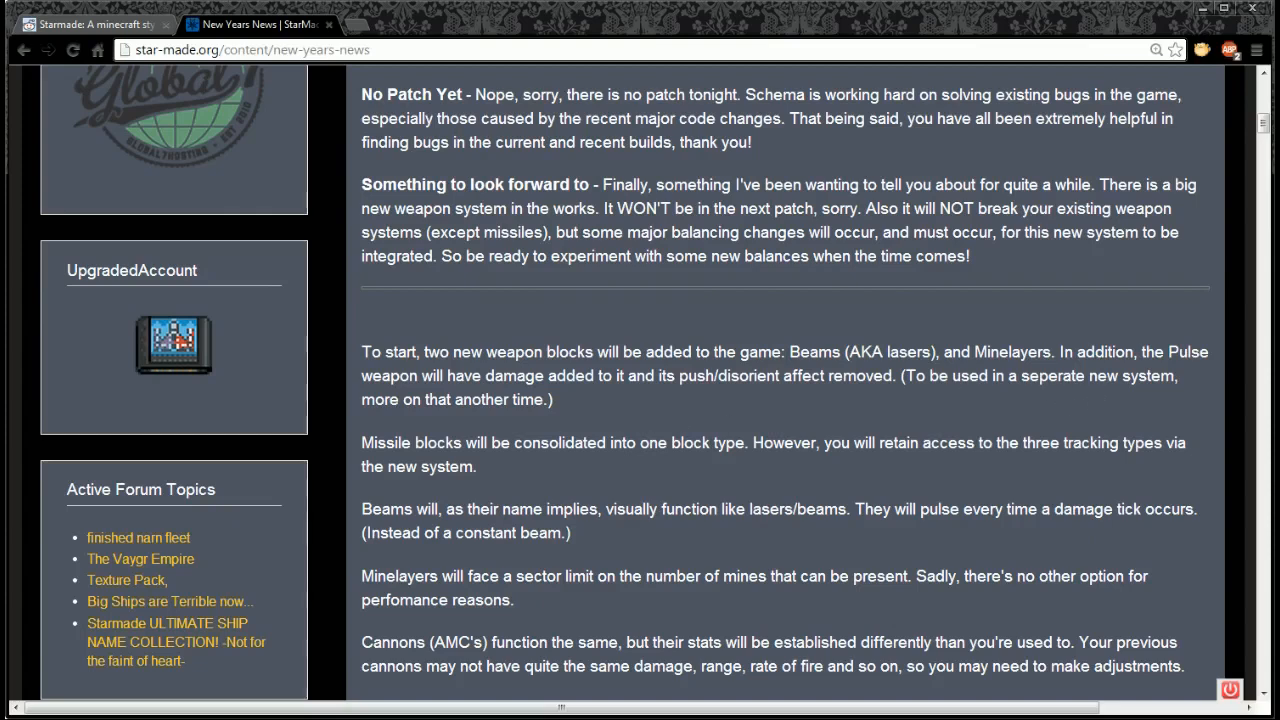
mouse_move(675, 464)
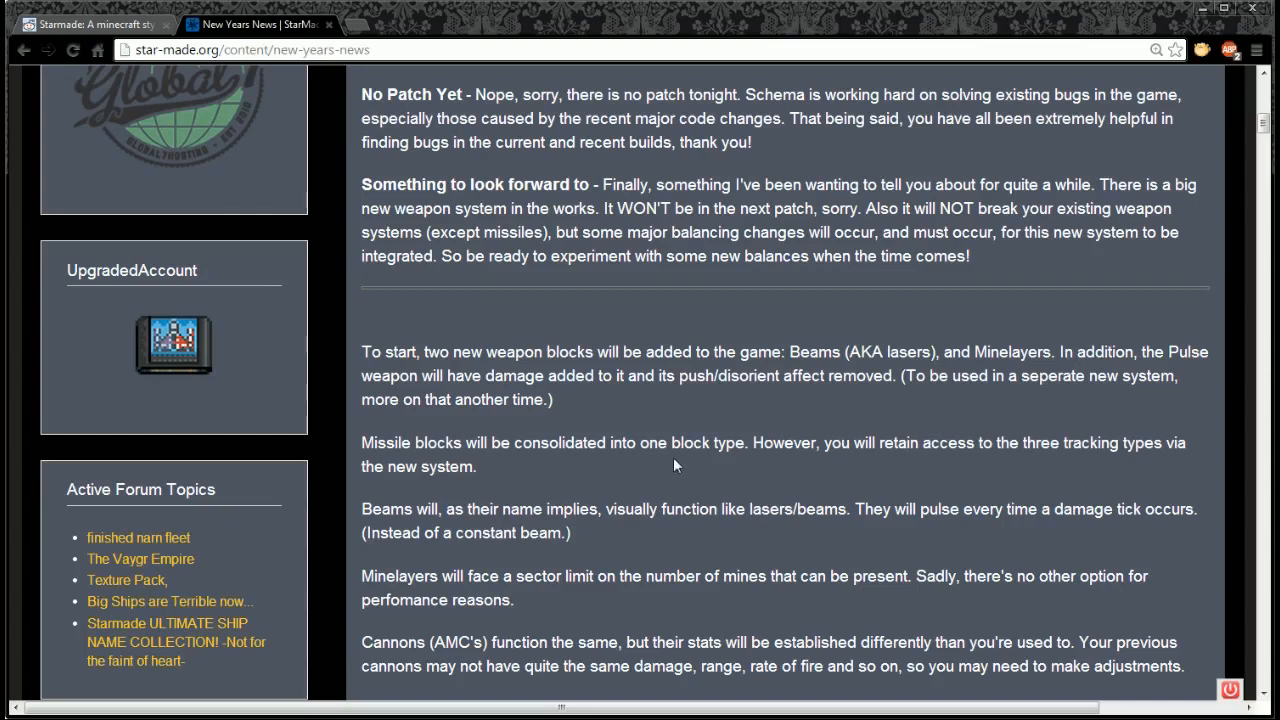
mouse_move(787, 494)
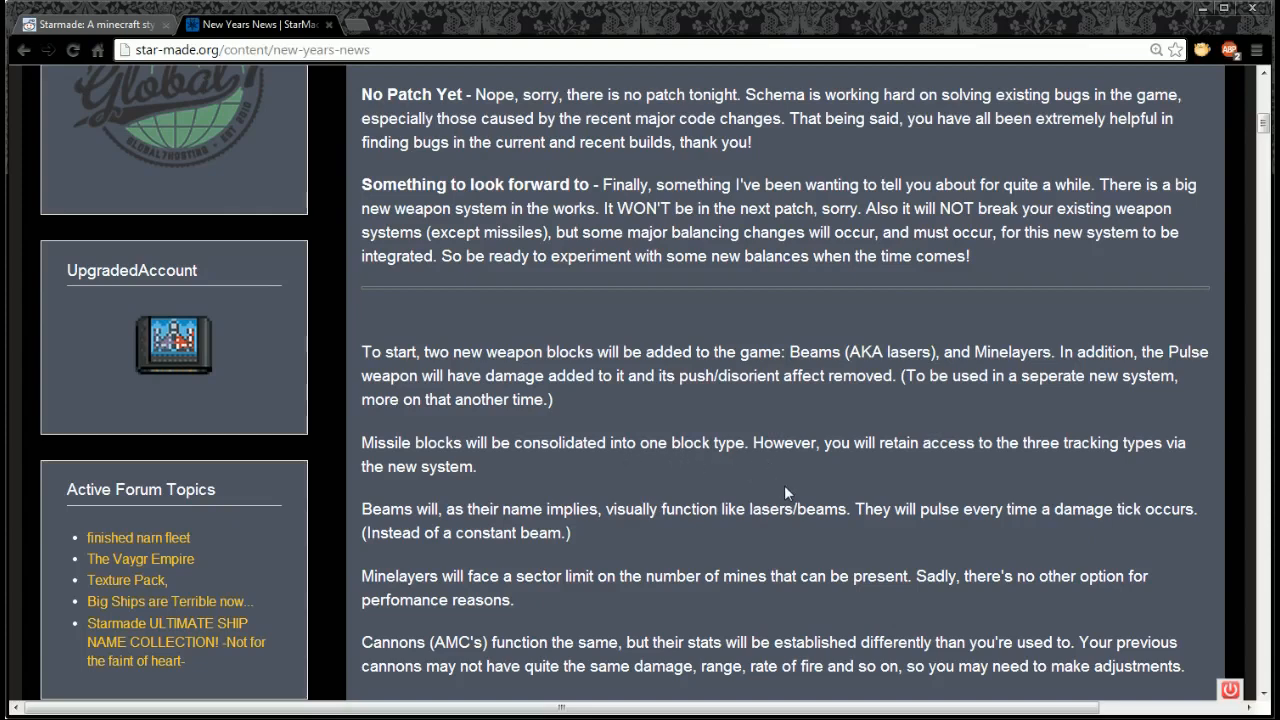
mouse_move(1018, 463)
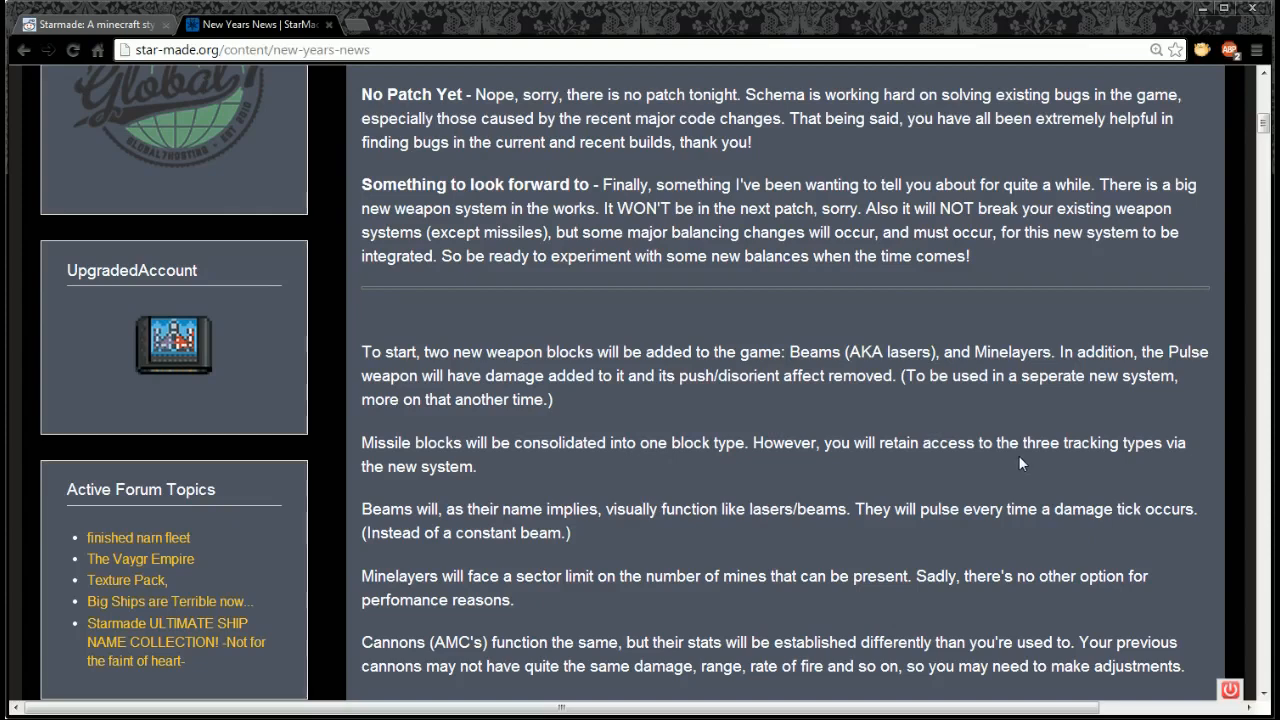
mouse_move(520, 496)
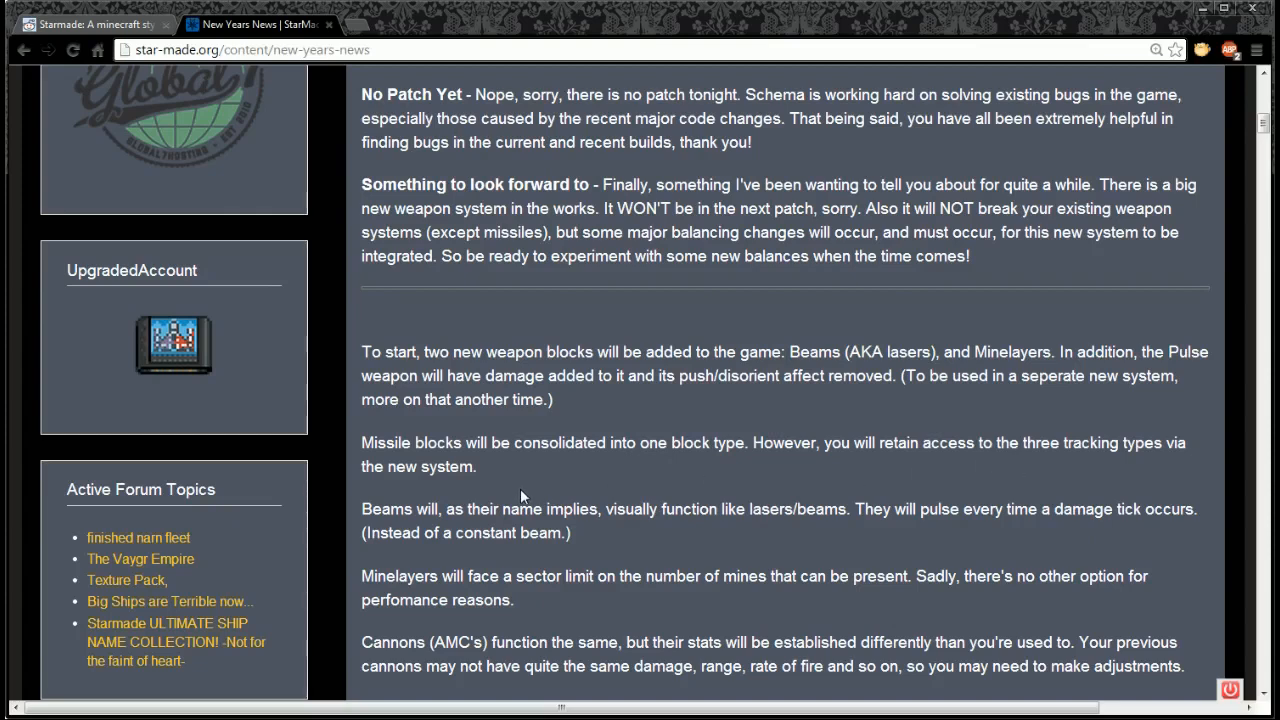
mouse_move(584, 540)
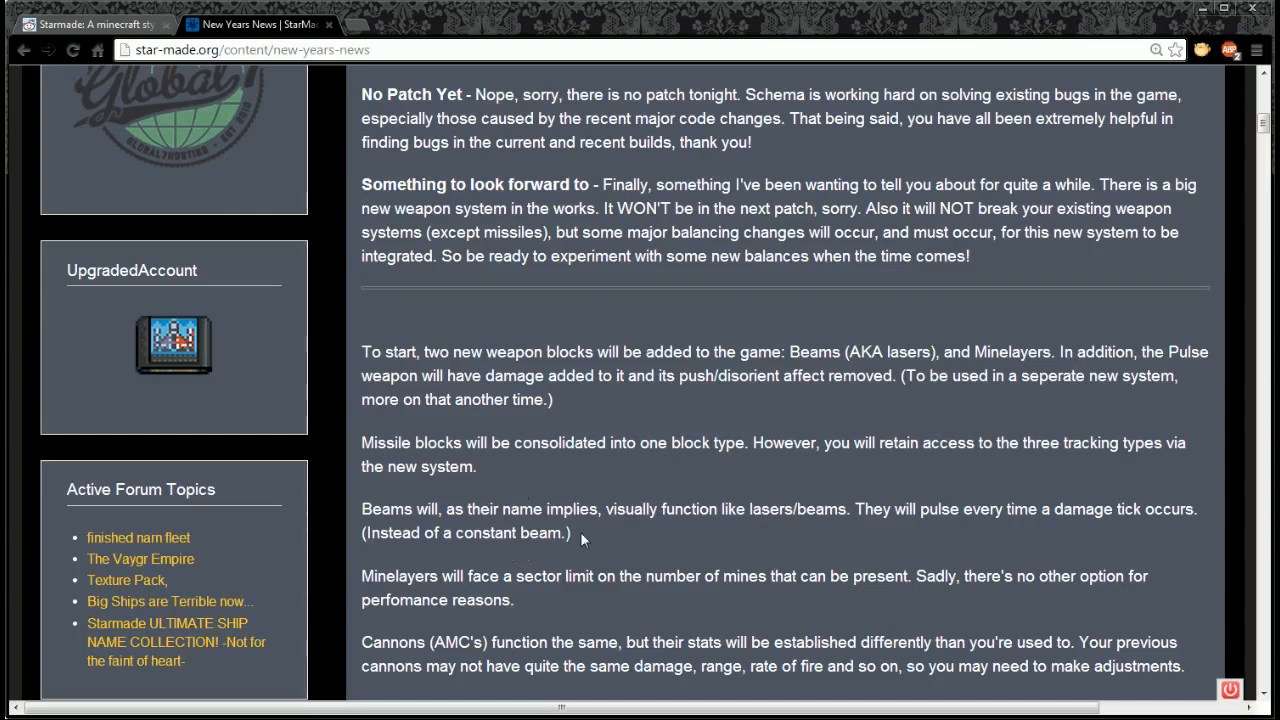
mouse_move(648, 535)
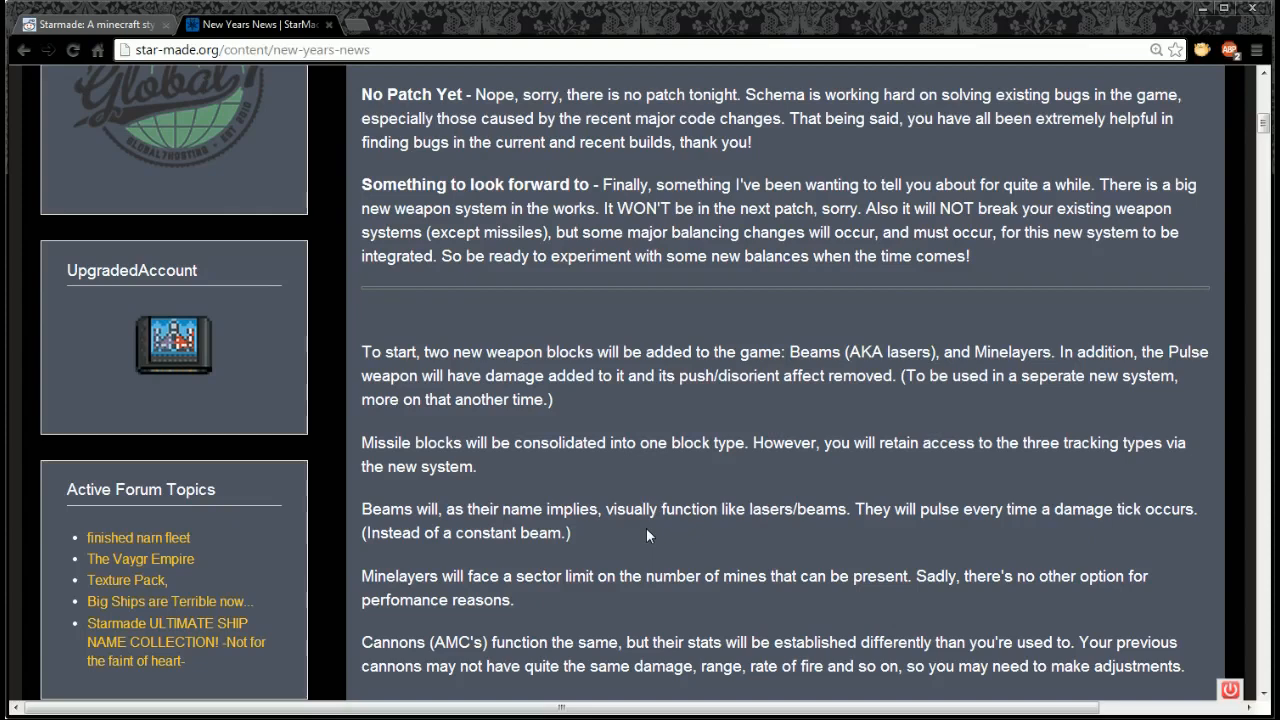
scroll(down, 3)
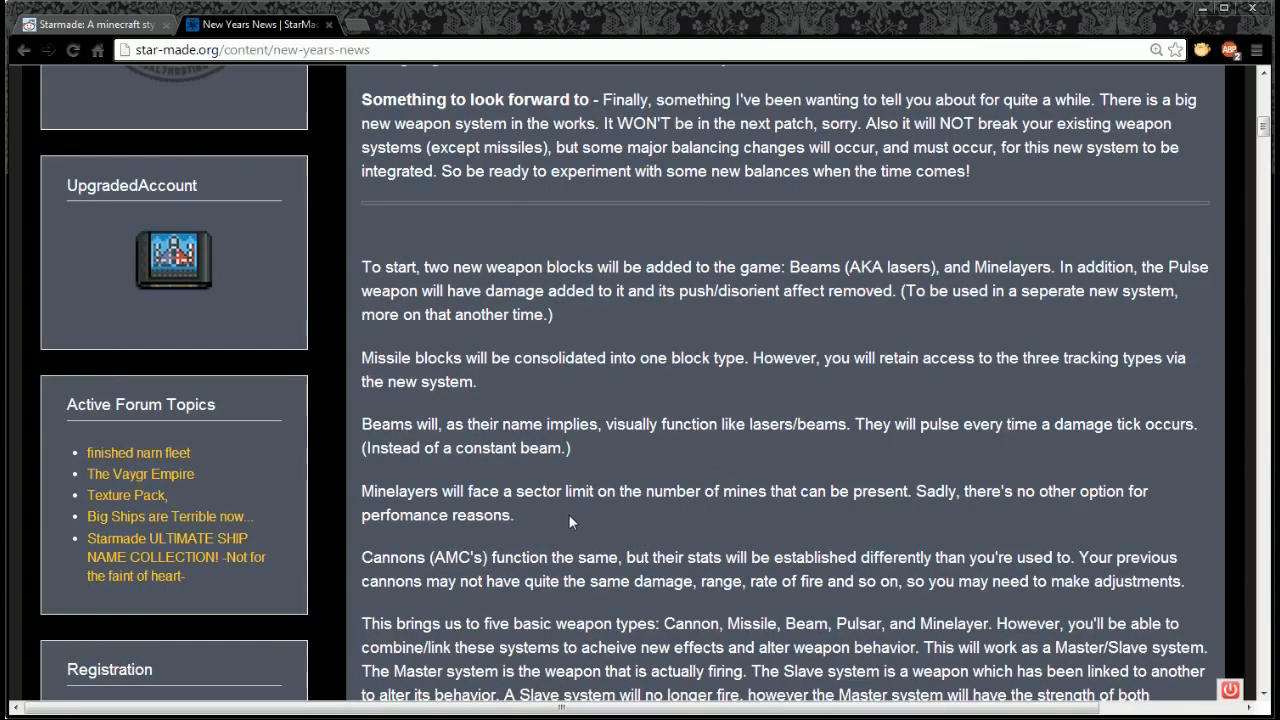
mouse_move(669, 527)
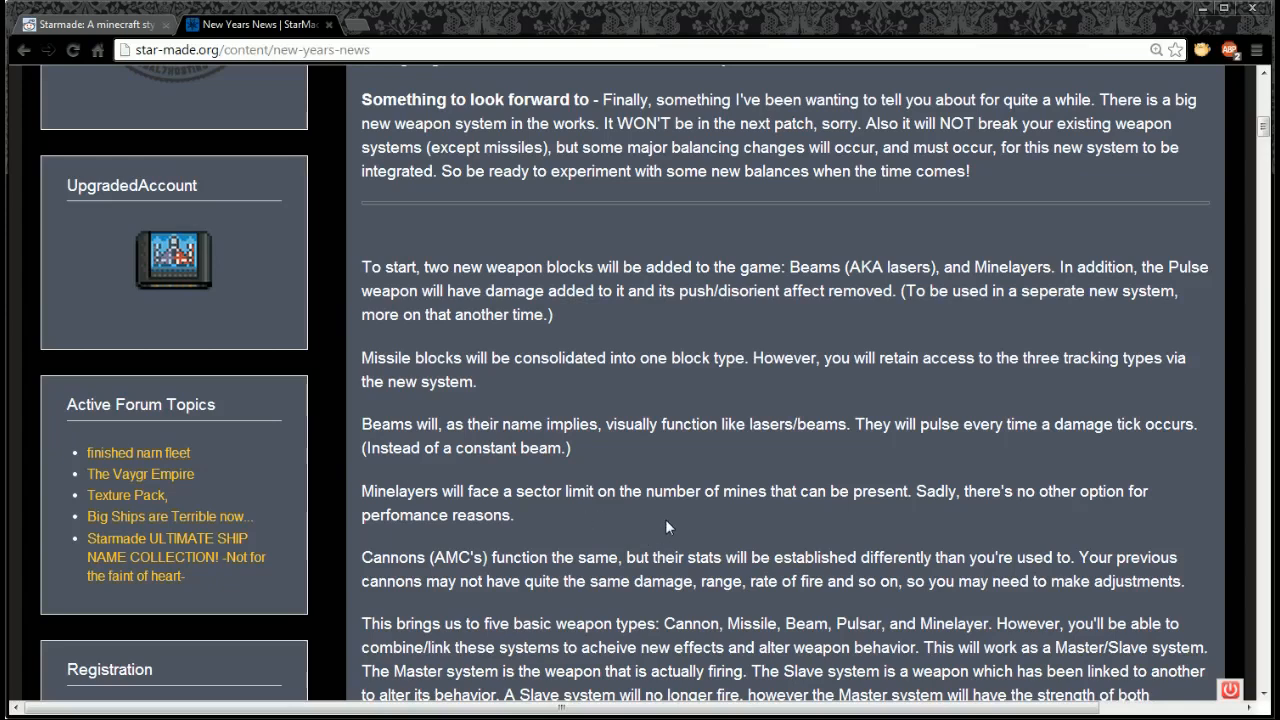
mouse_move(858, 519)
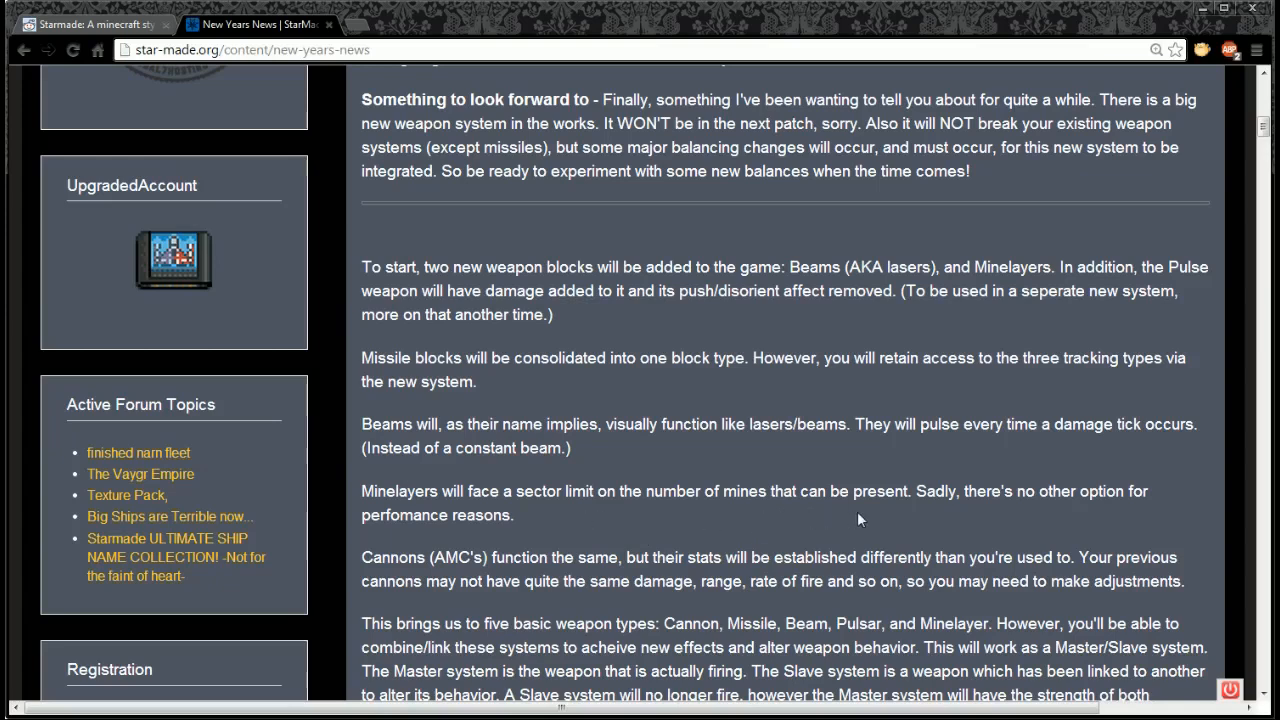
mouse_move(895, 528)
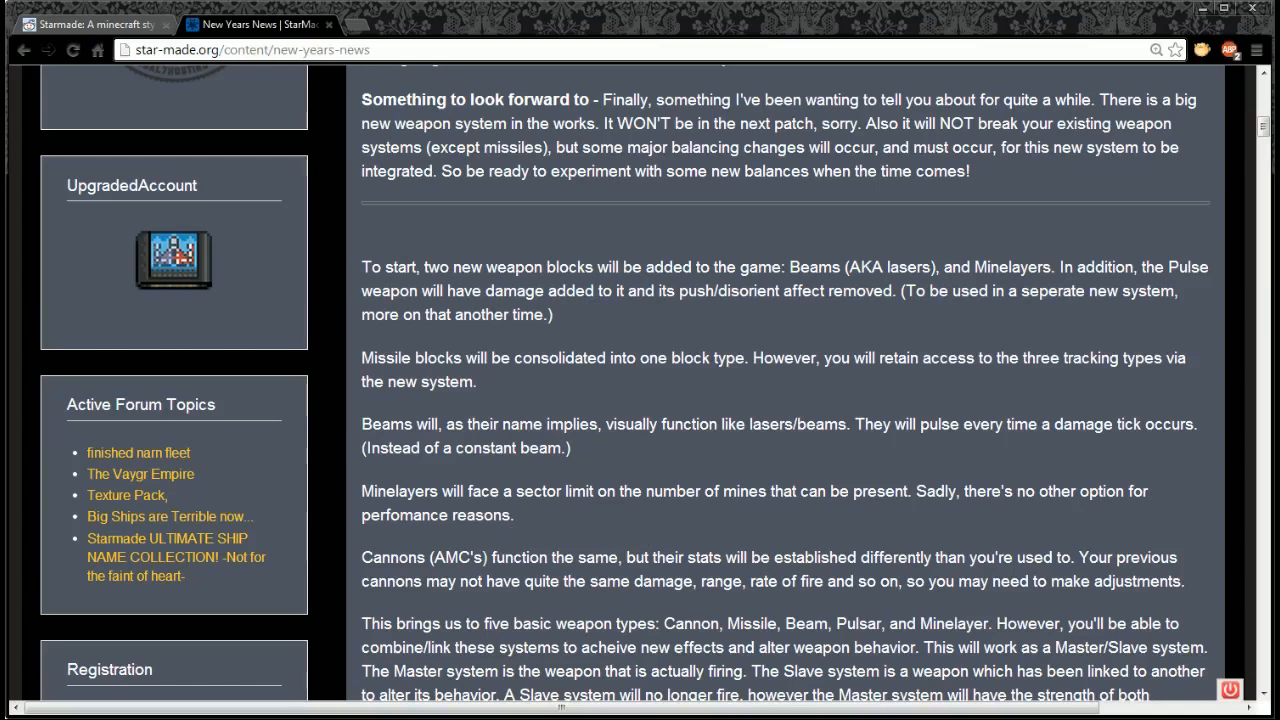
scroll(down, 3)
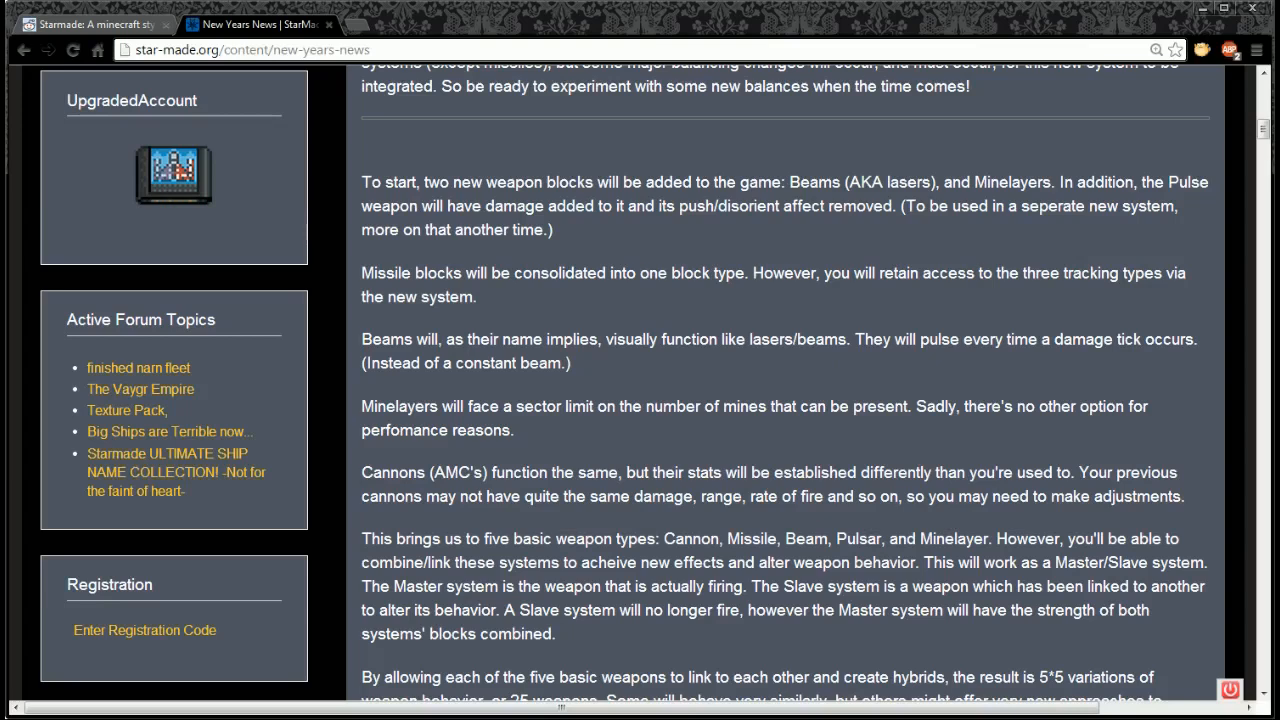
mouse_move(593, 518)
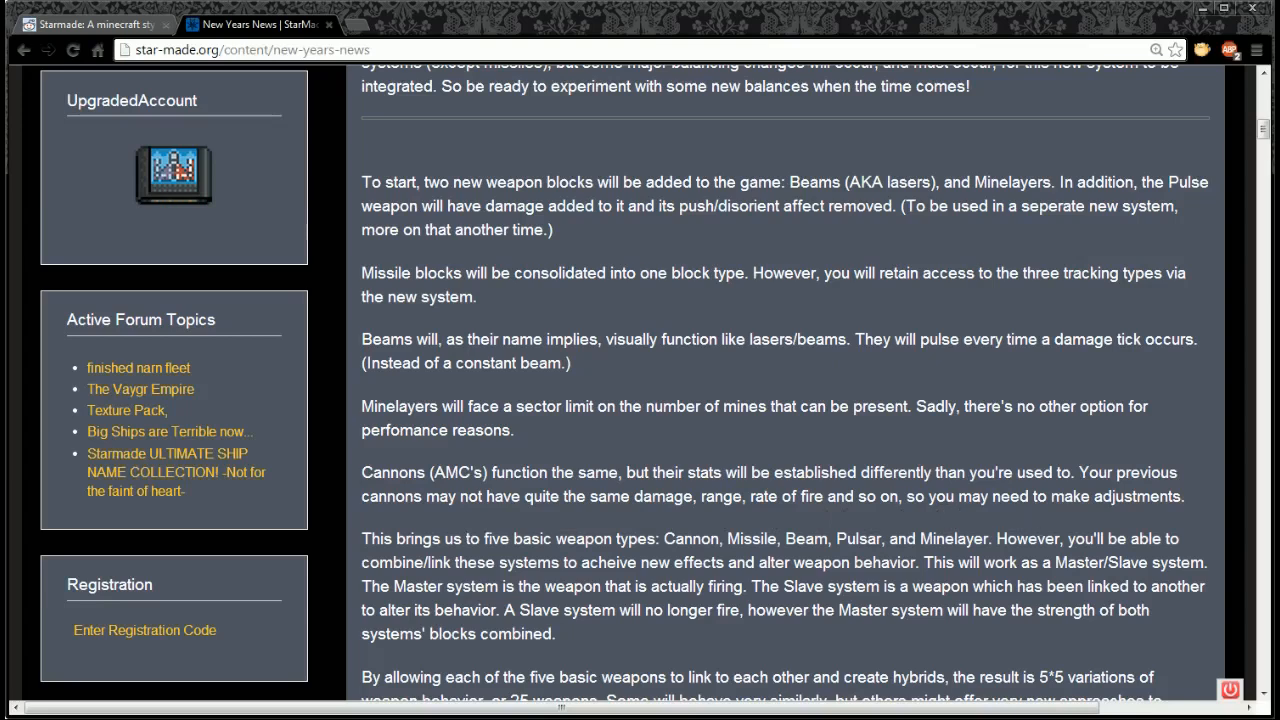
mouse_move(686, 447)
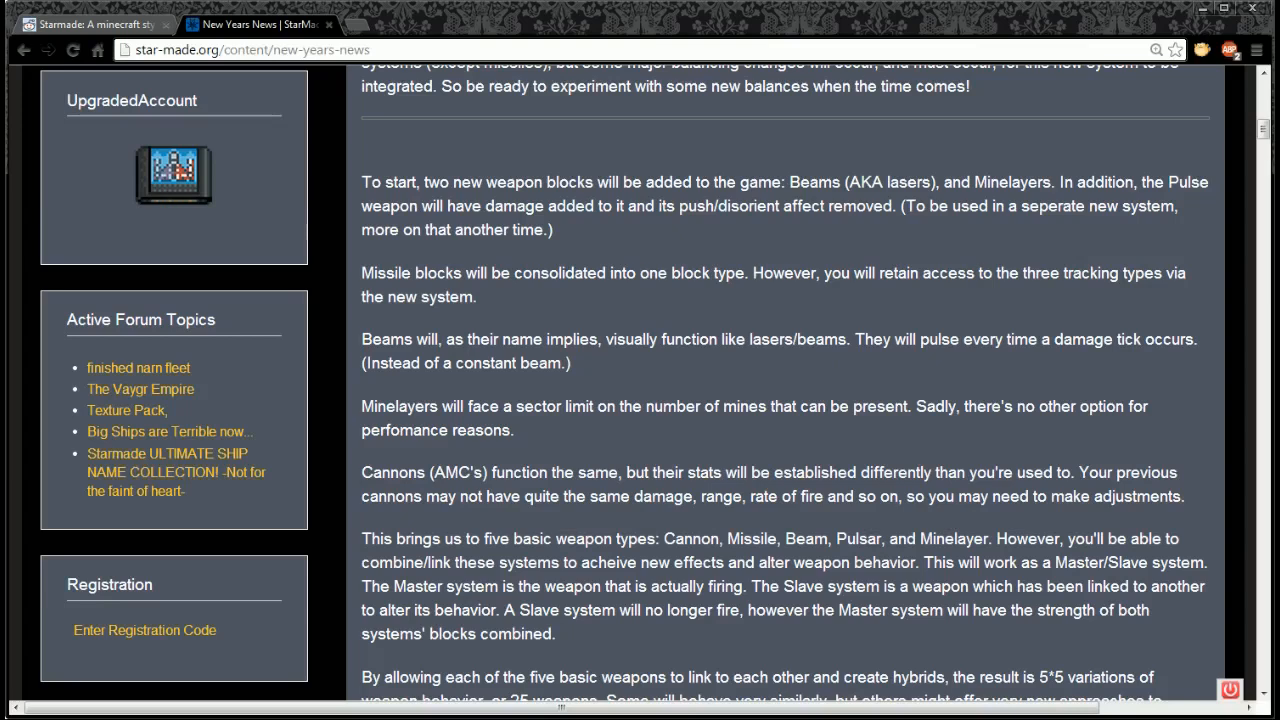
mouse_move(1158, 585)
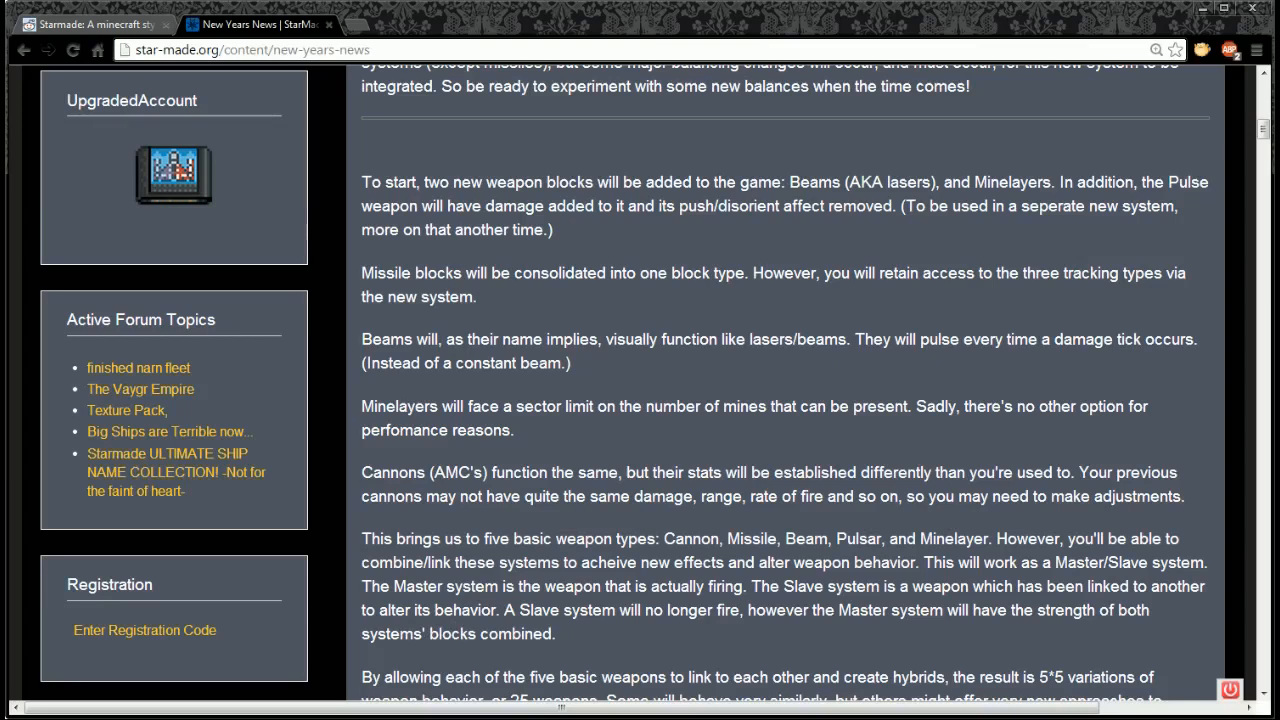
scroll(down, 3)
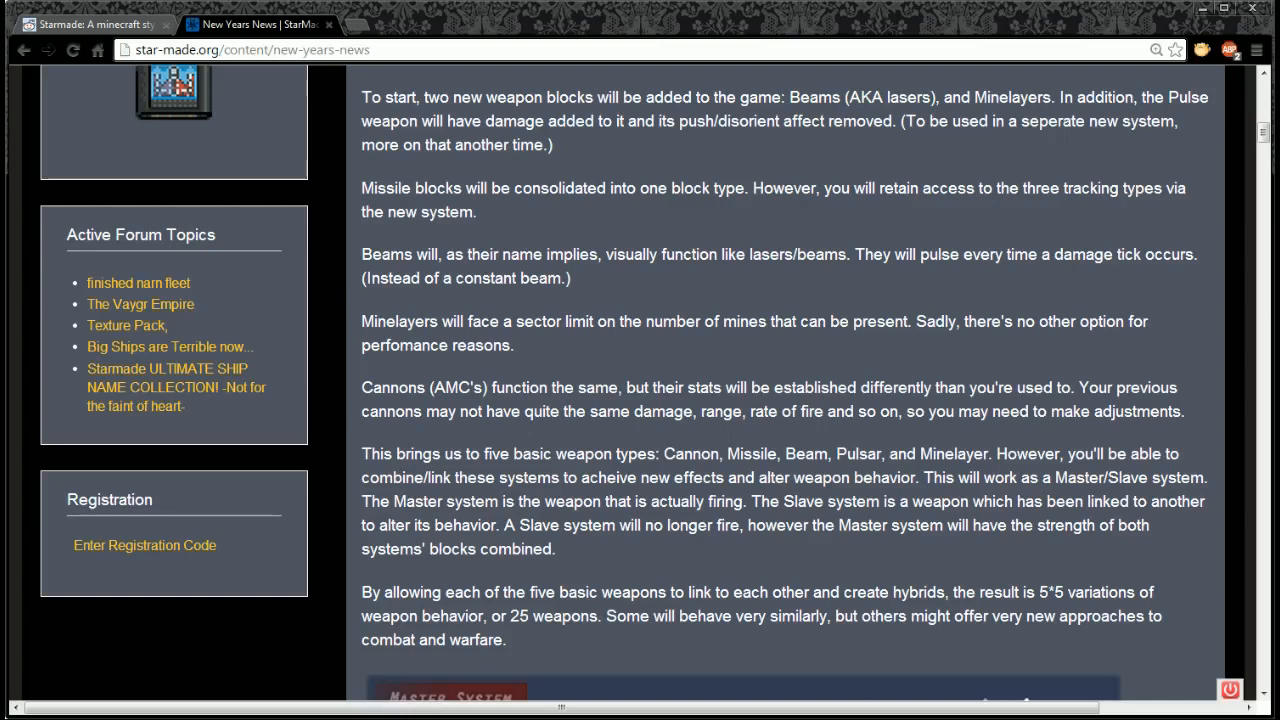
mouse_move(781, 573)
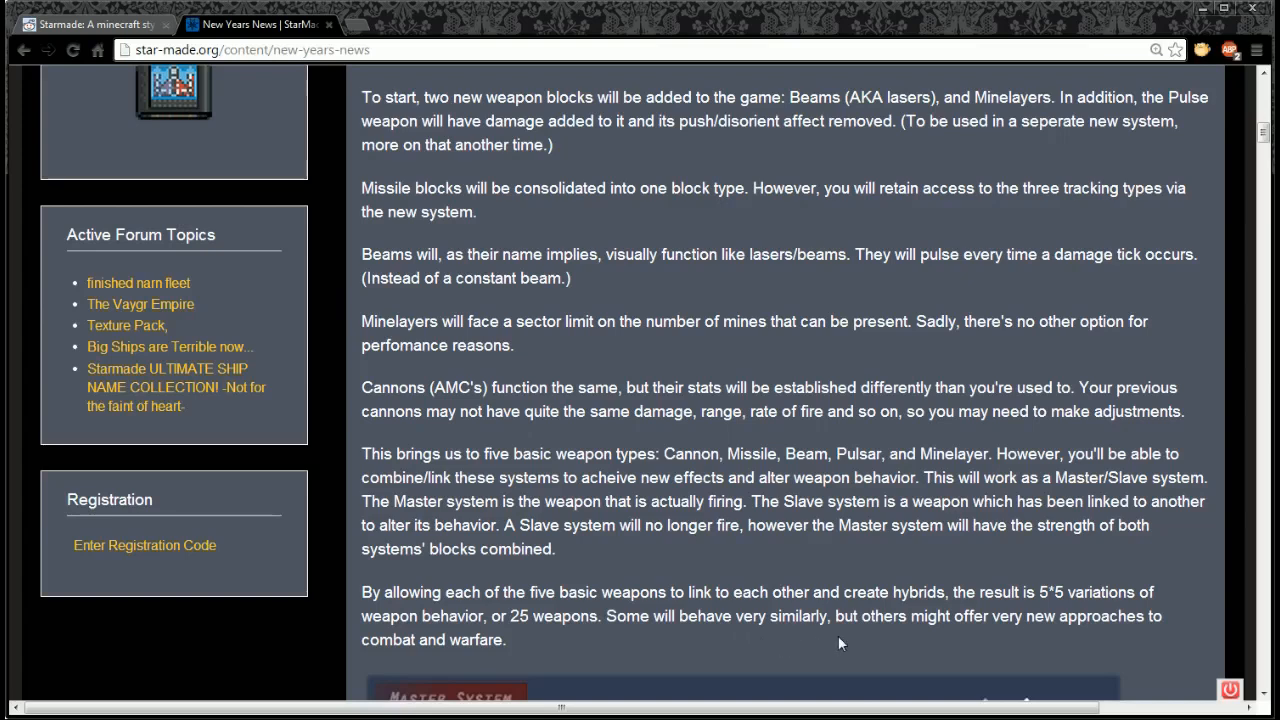
mouse_move(1016, 634)
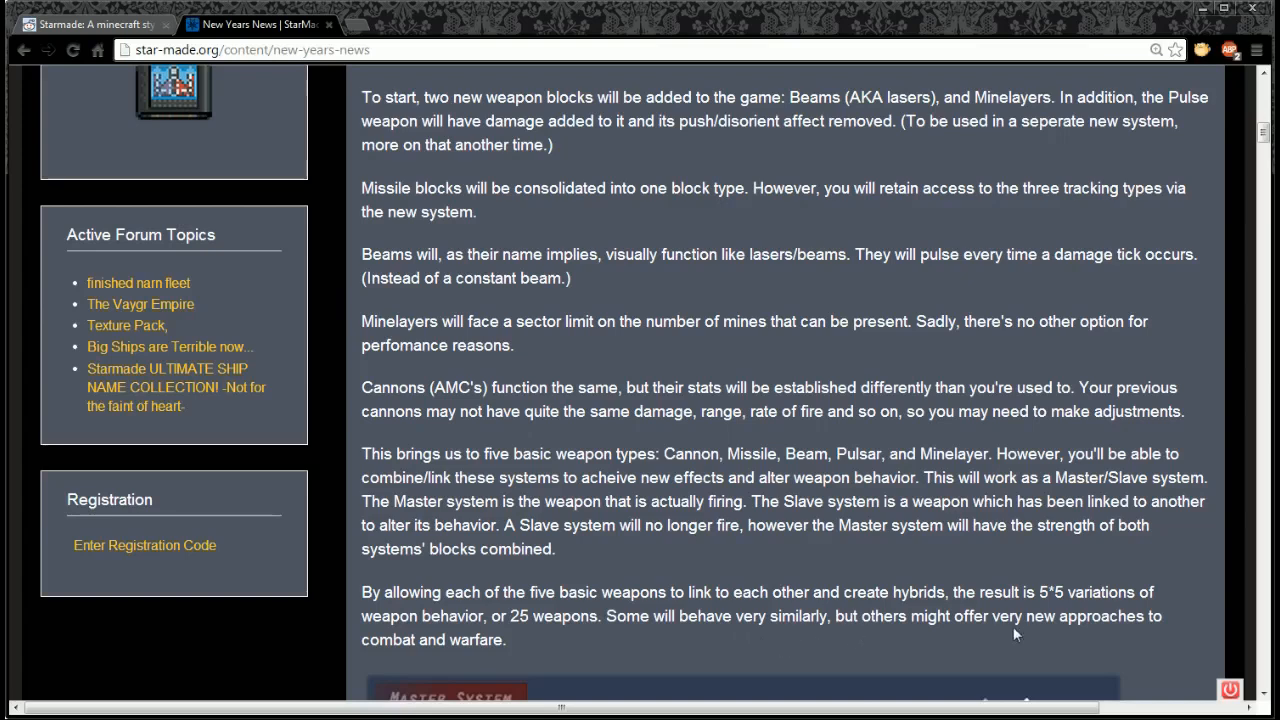
mouse_move(588, 641)
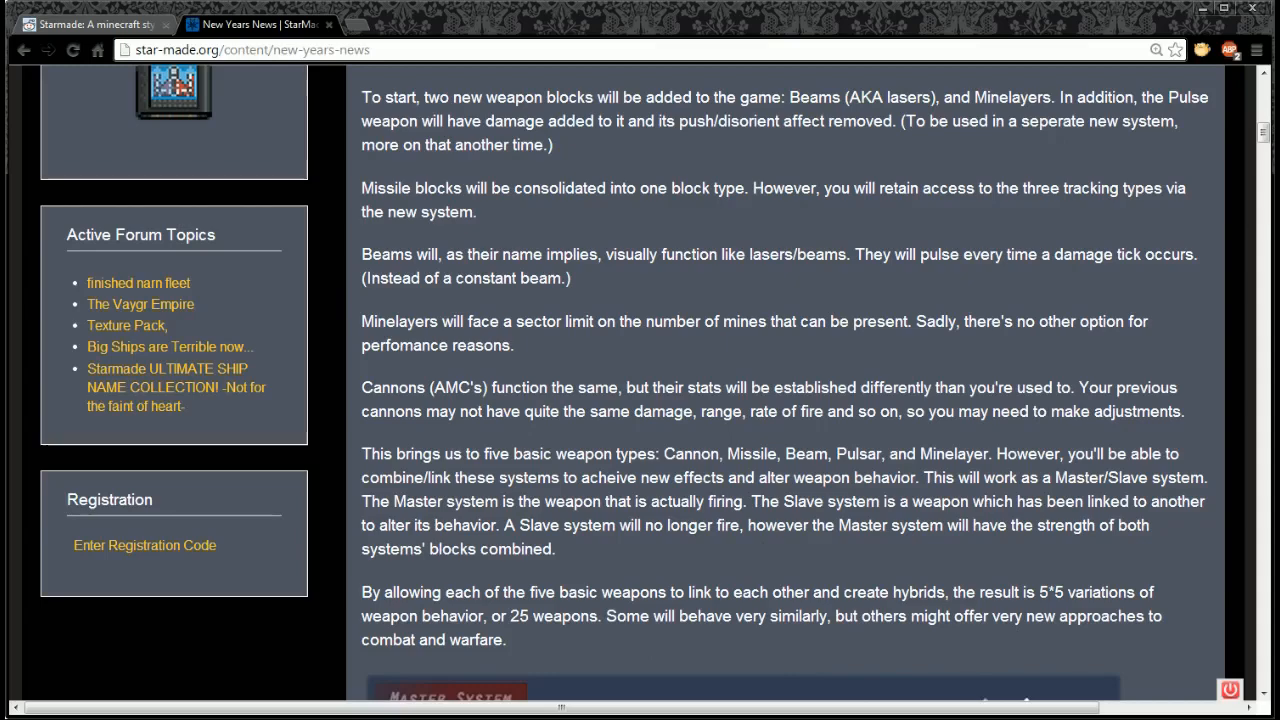
scroll(down, 3)
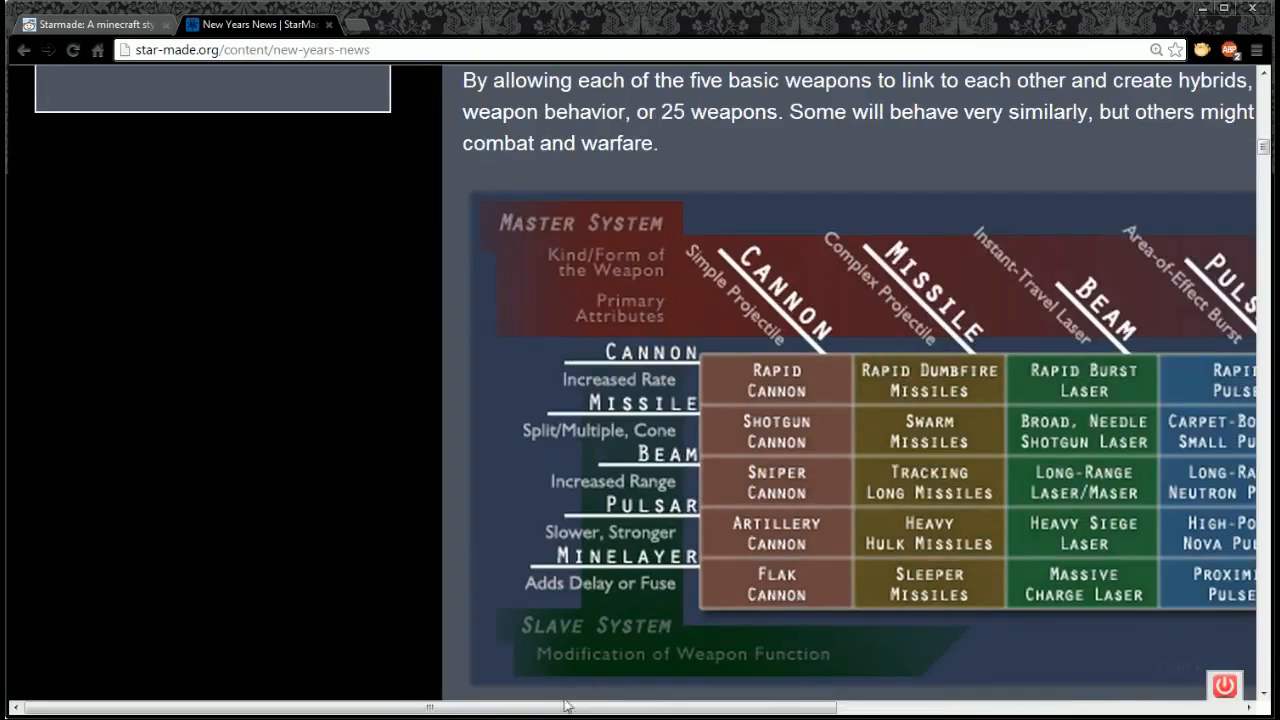
scroll(down, 3)
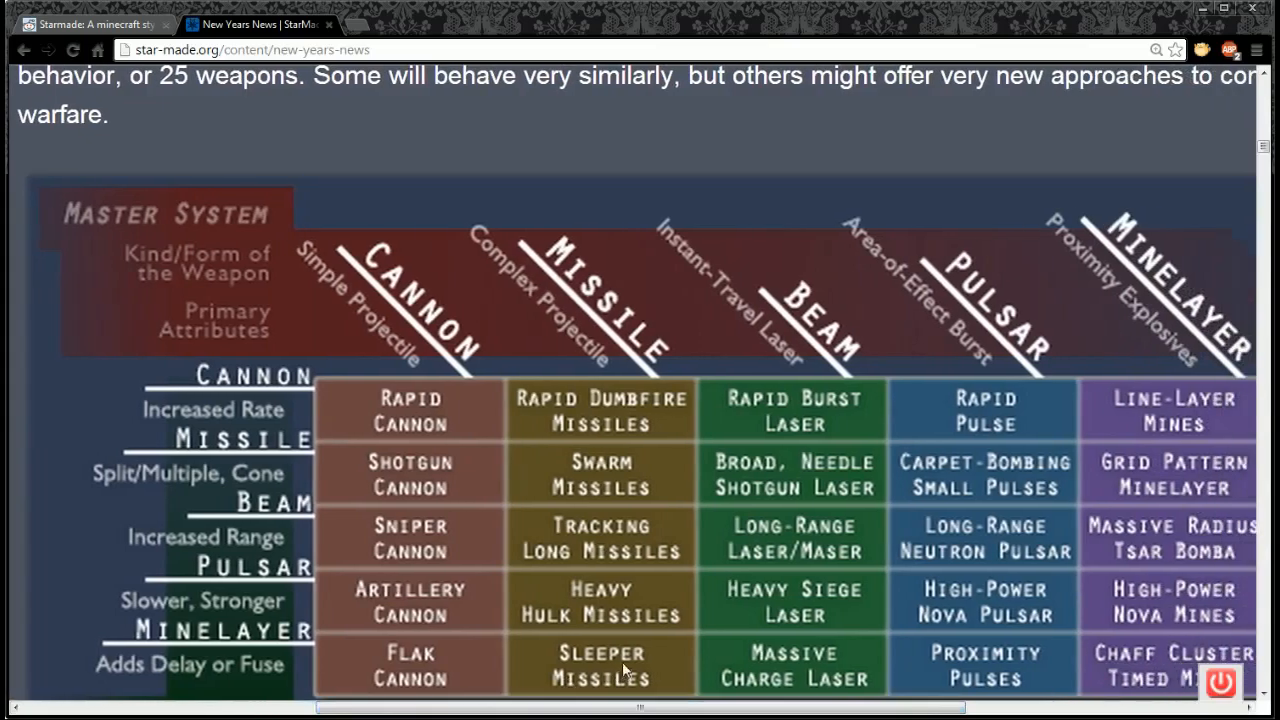
scroll(down, 3)
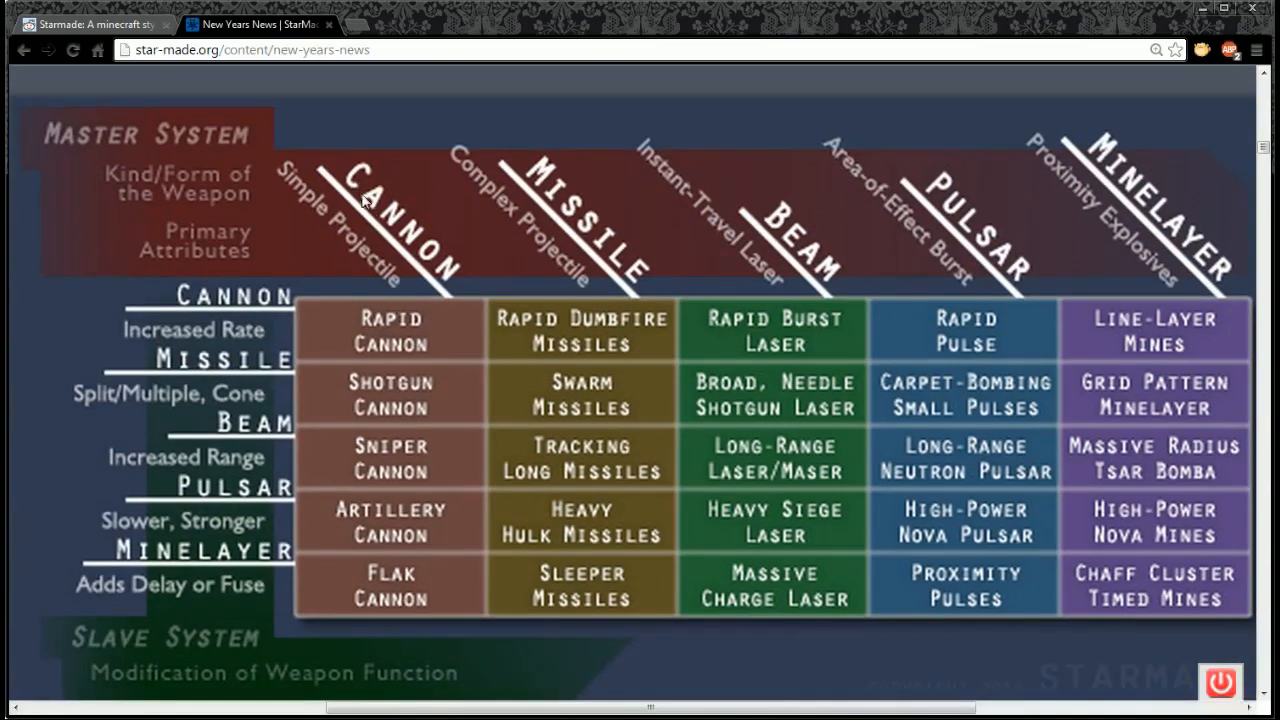
mouse_move(350, 155)
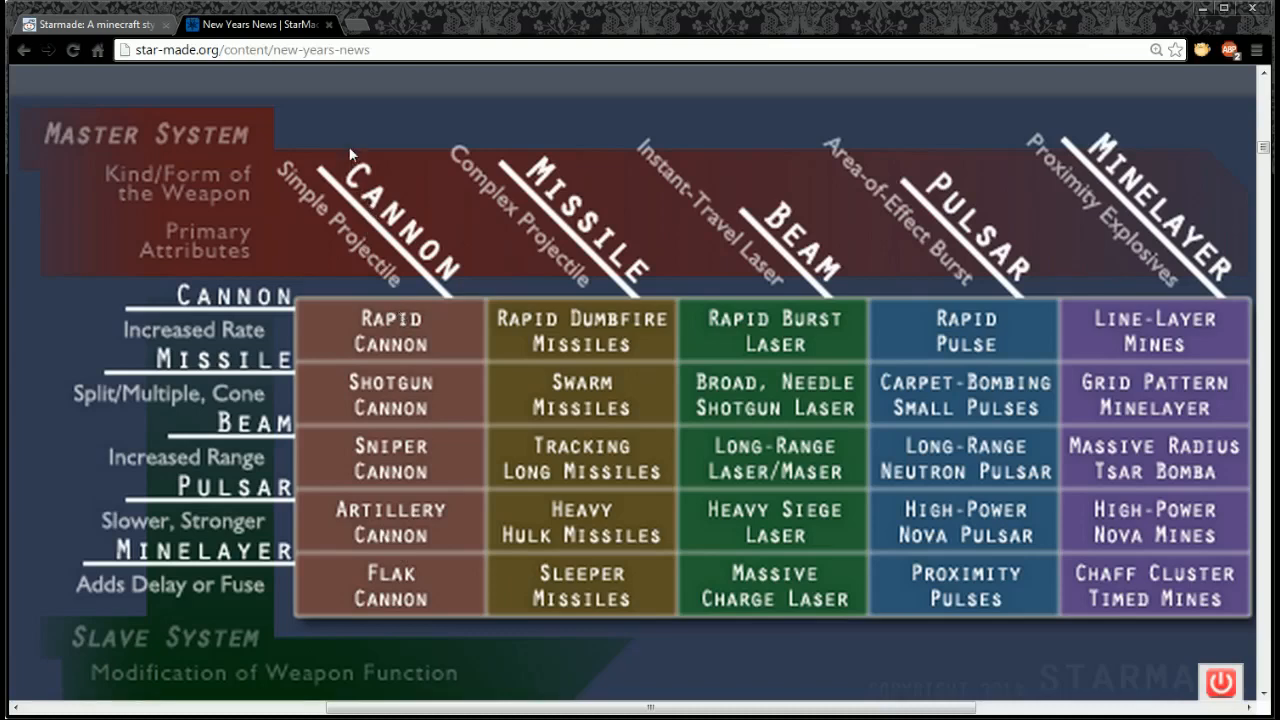
mouse_move(421, 400)
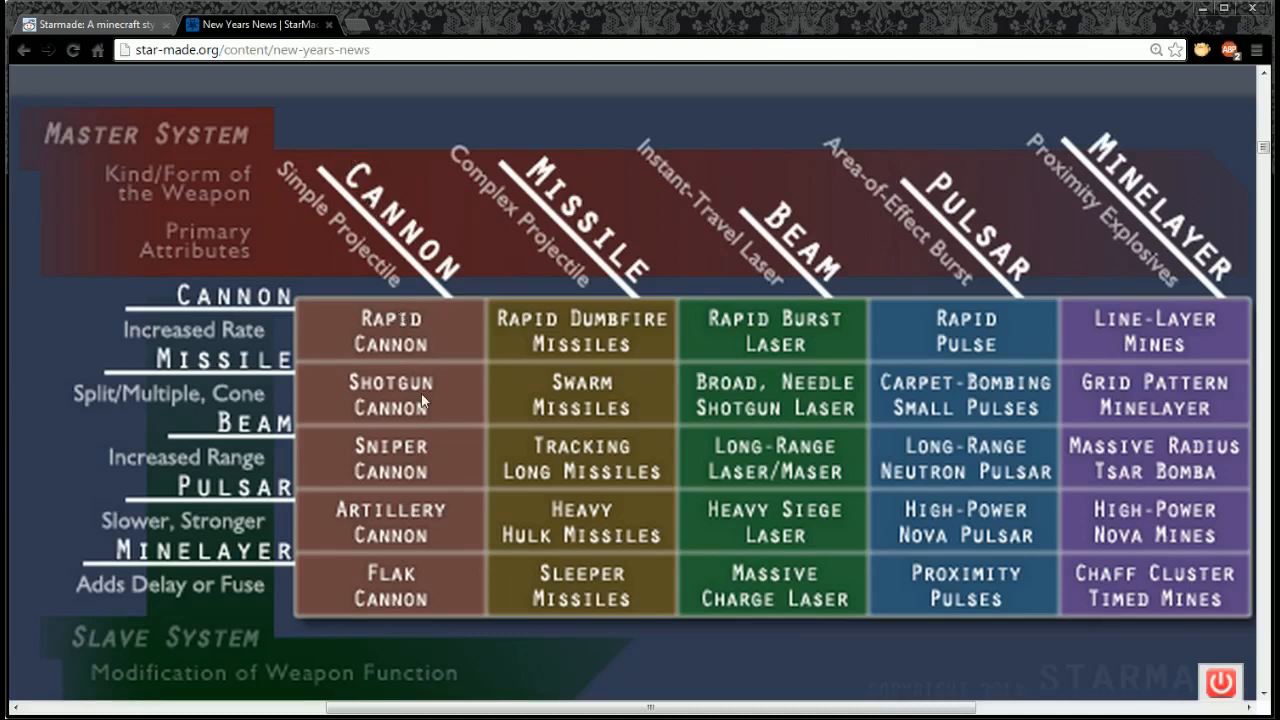
mouse_move(452, 455)
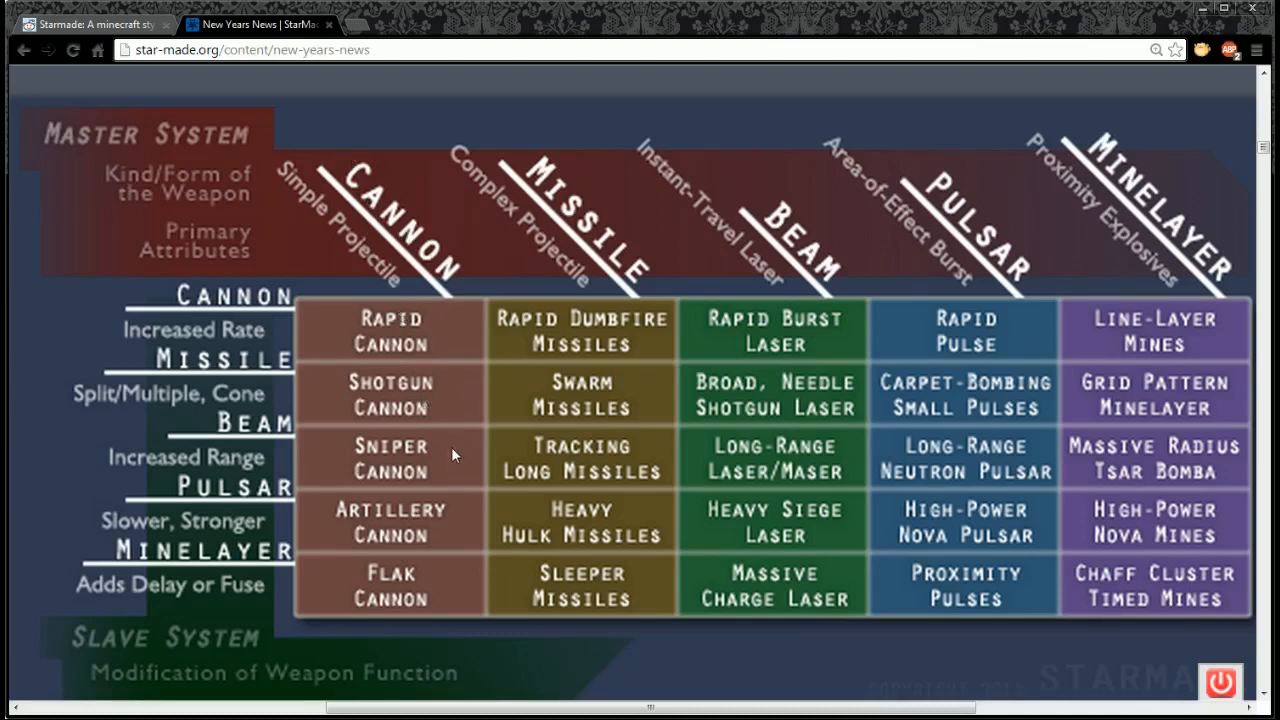
mouse_move(375, 215)
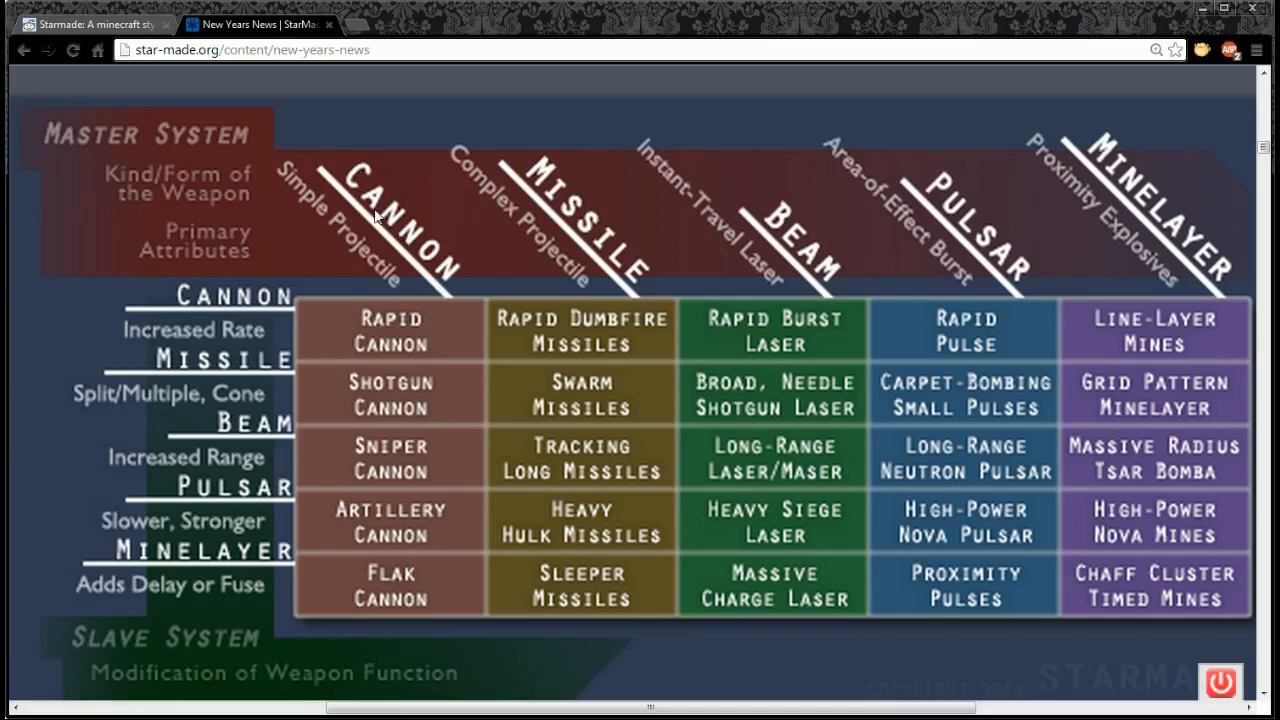
mouse_move(432, 528)
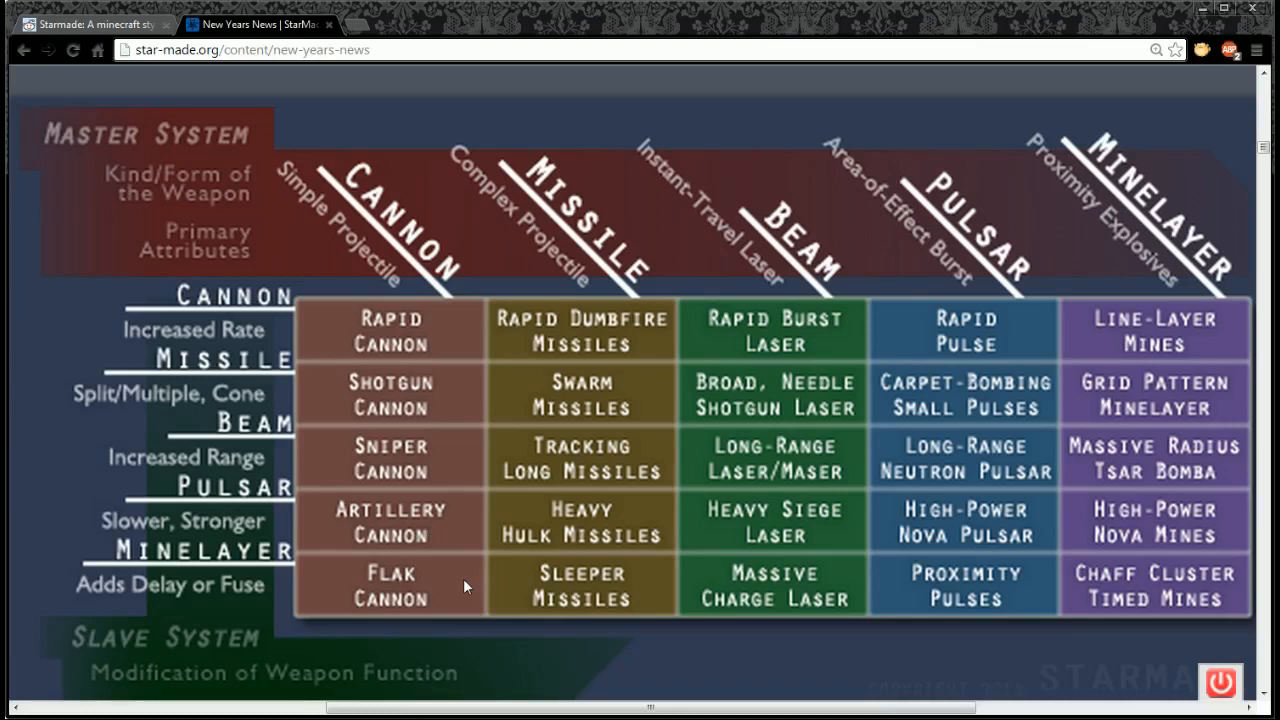
mouse_move(1258, 343)
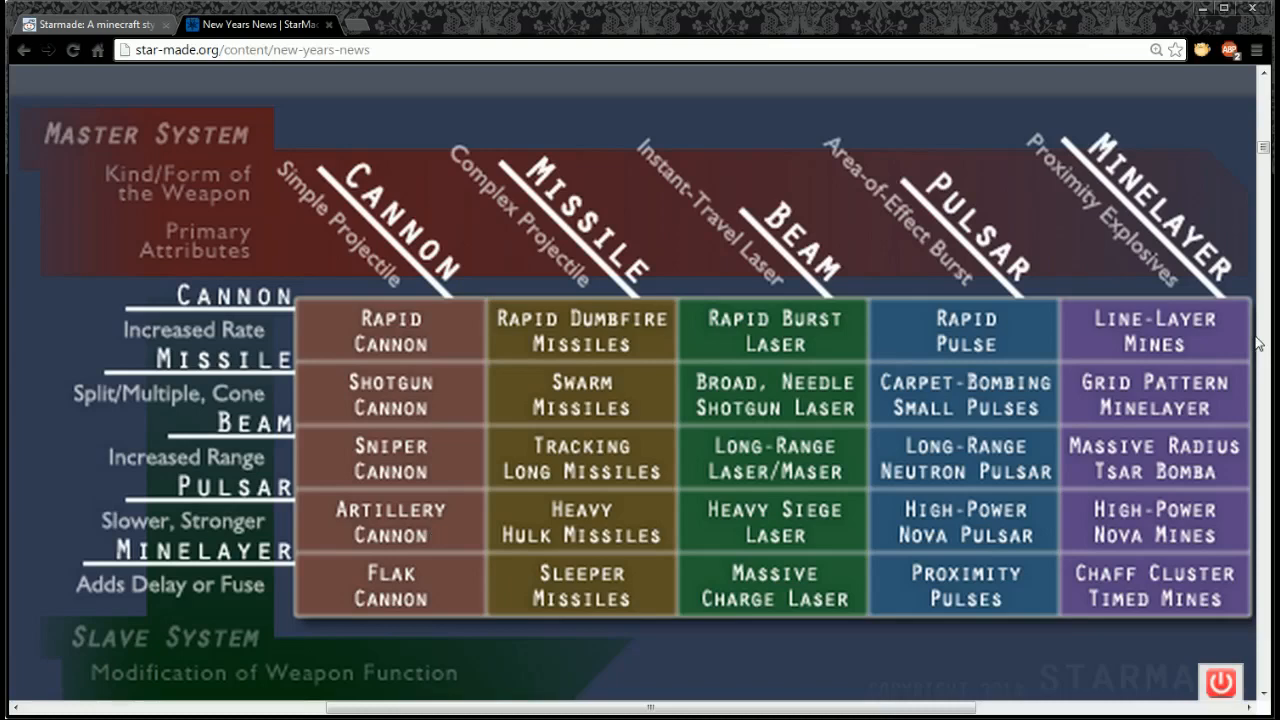
mouse_move(673, 190)
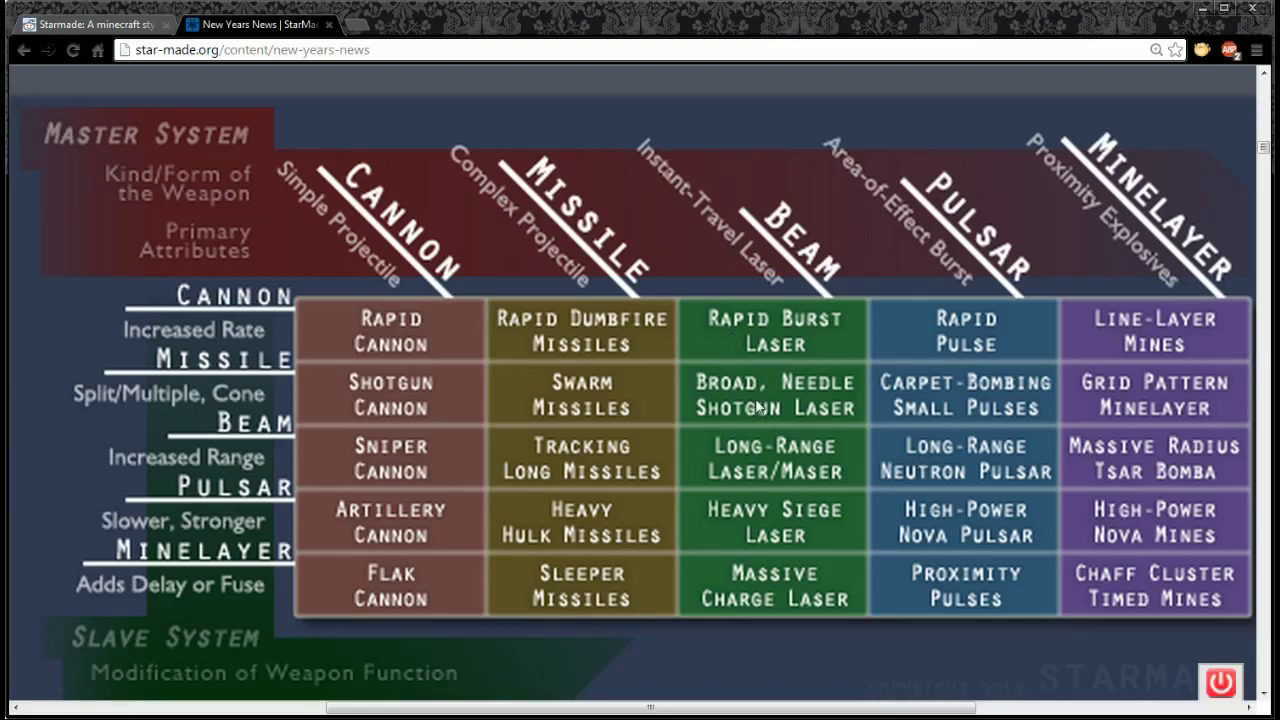
mouse_move(757, 398)
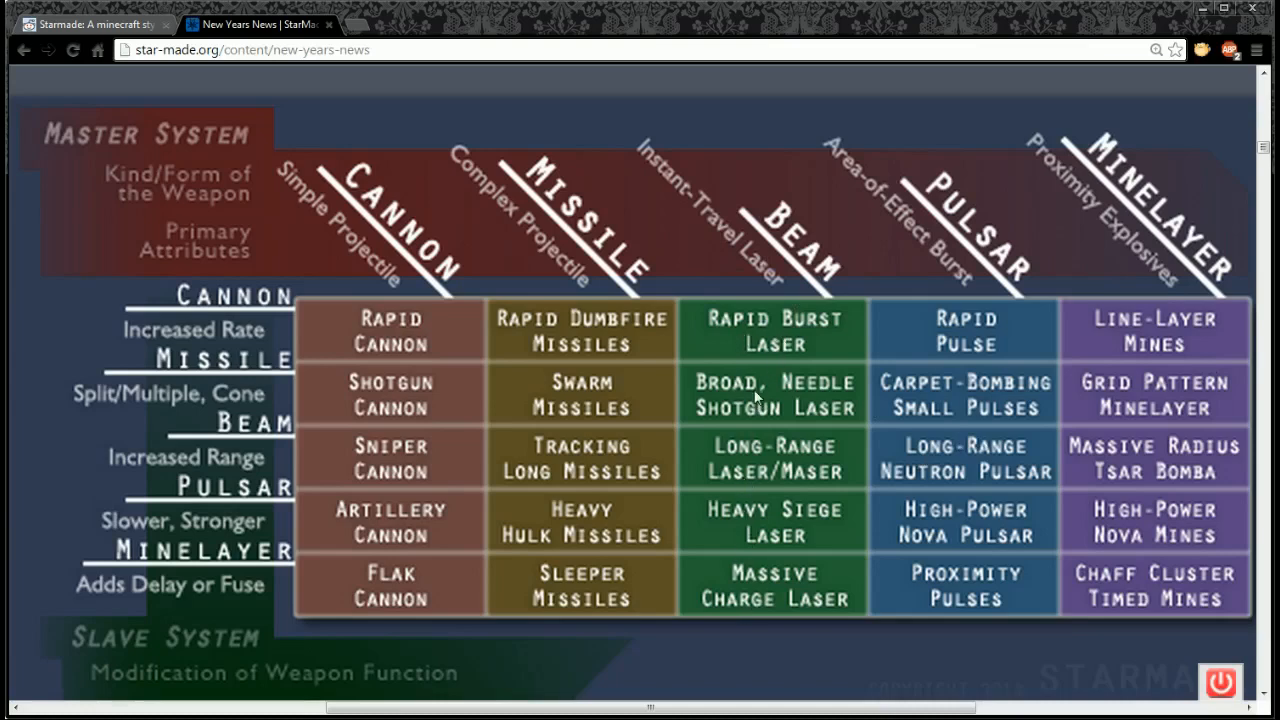
mouse_move(710, 452)
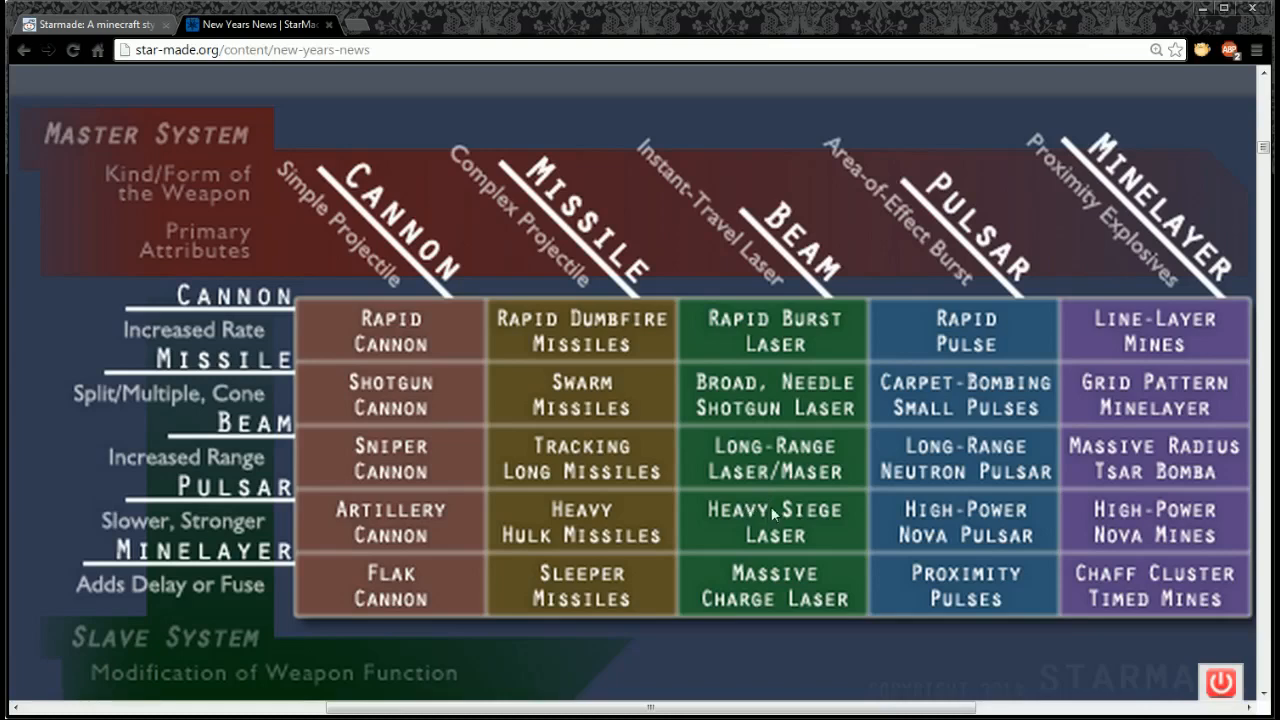
mouse_move(770, 603)
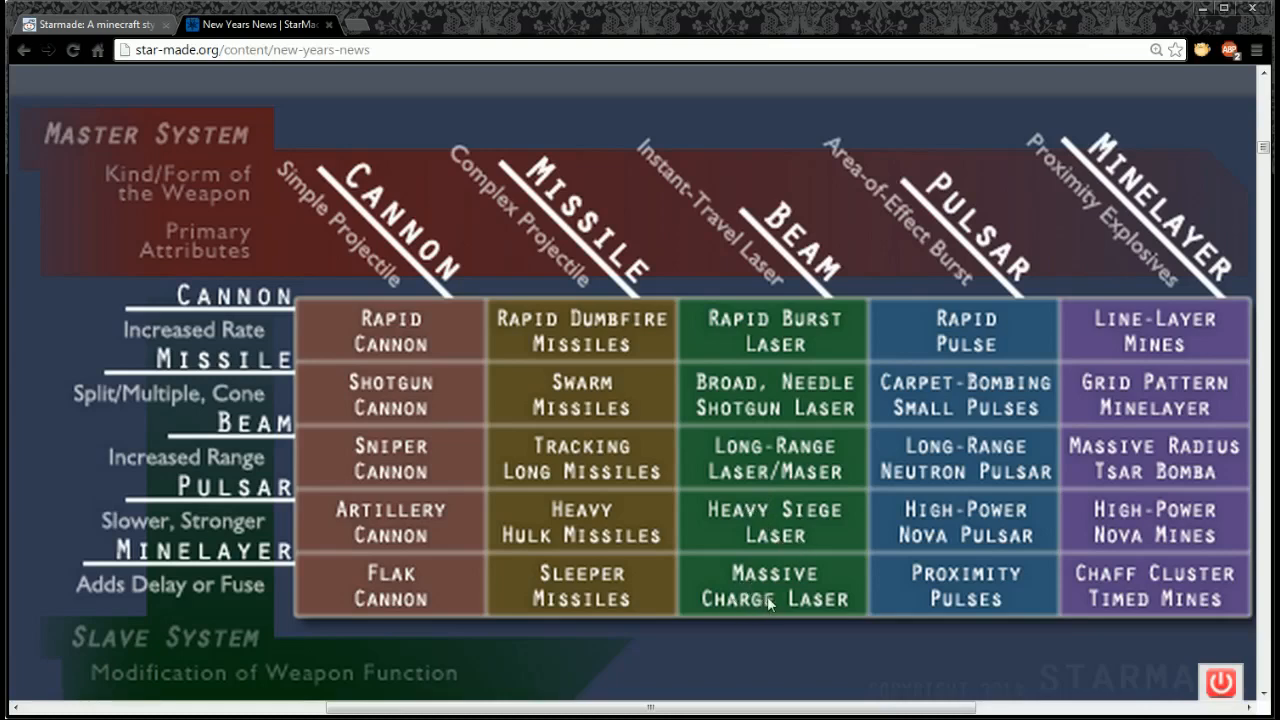
mouse_move(497, 297)
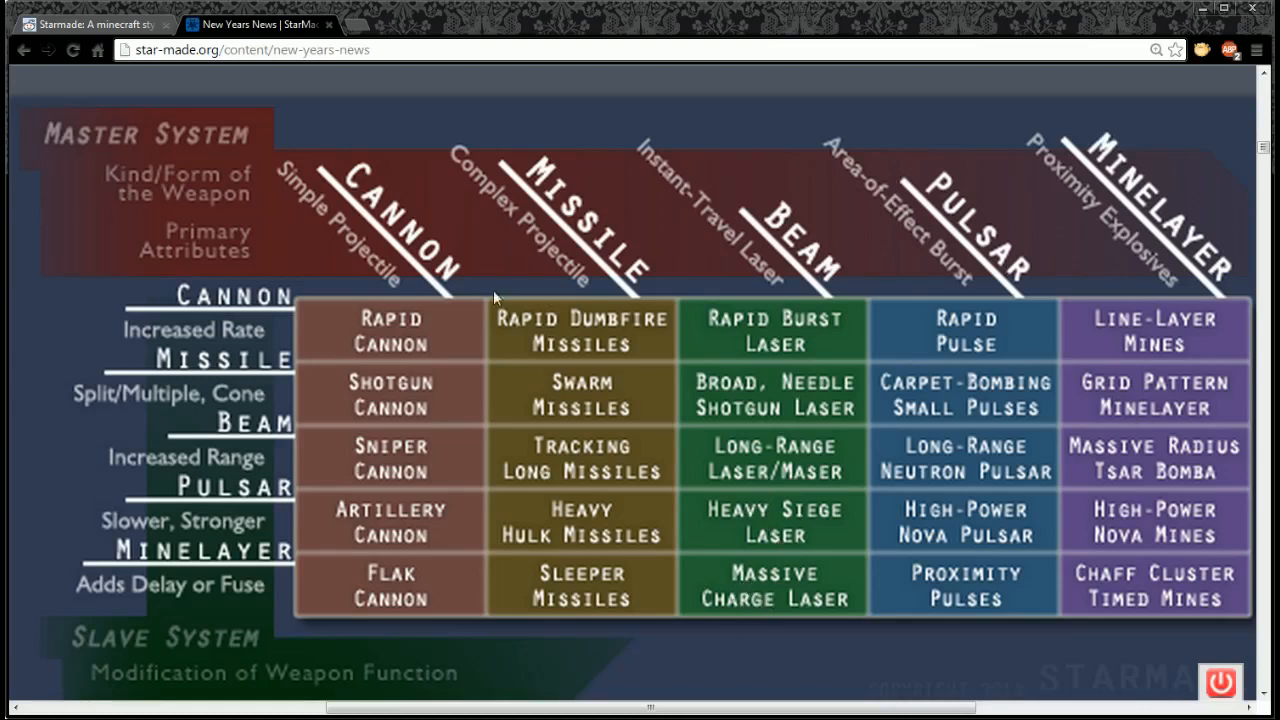
mouse_move(492, 249)
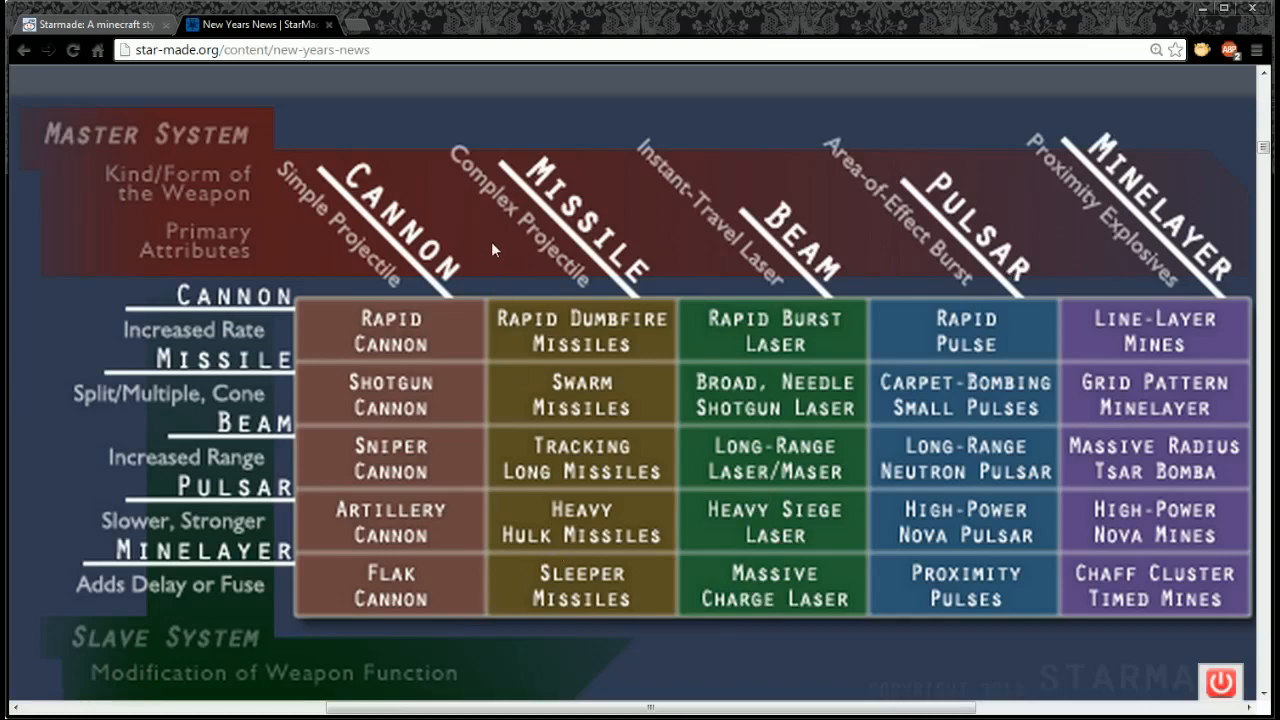
mouse_move(460, 340)
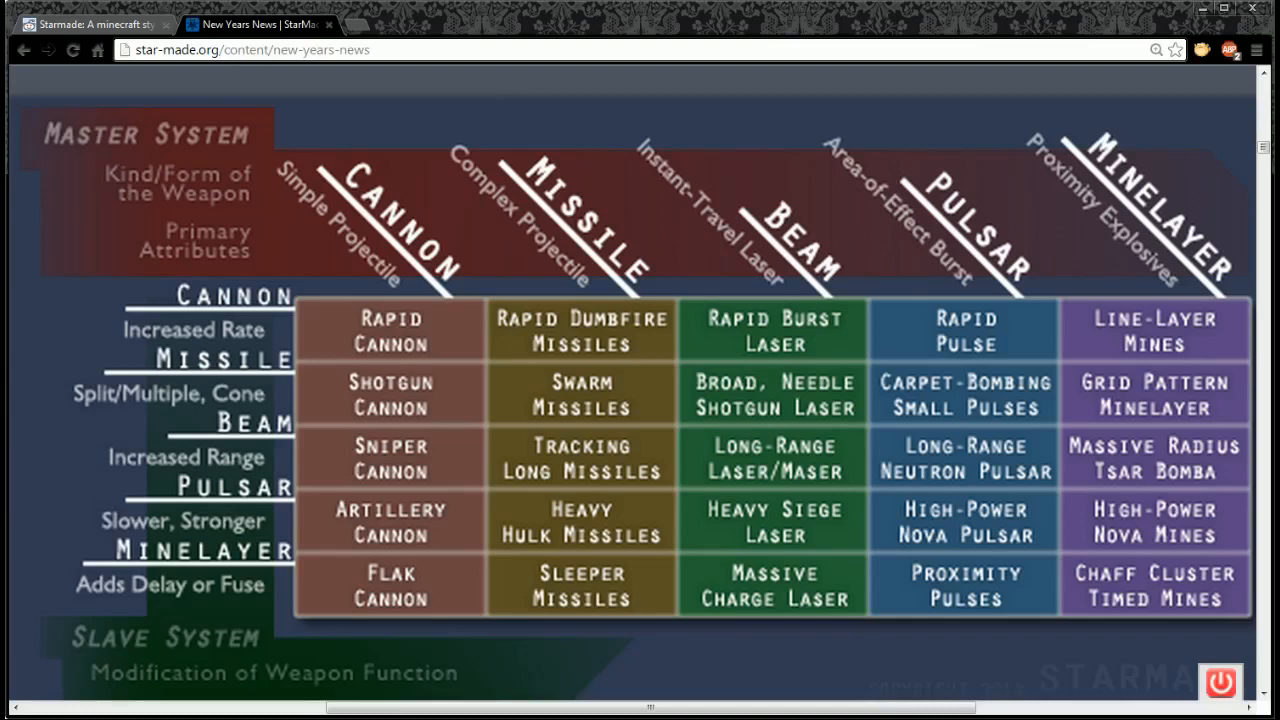
mouse_move(568, 210)
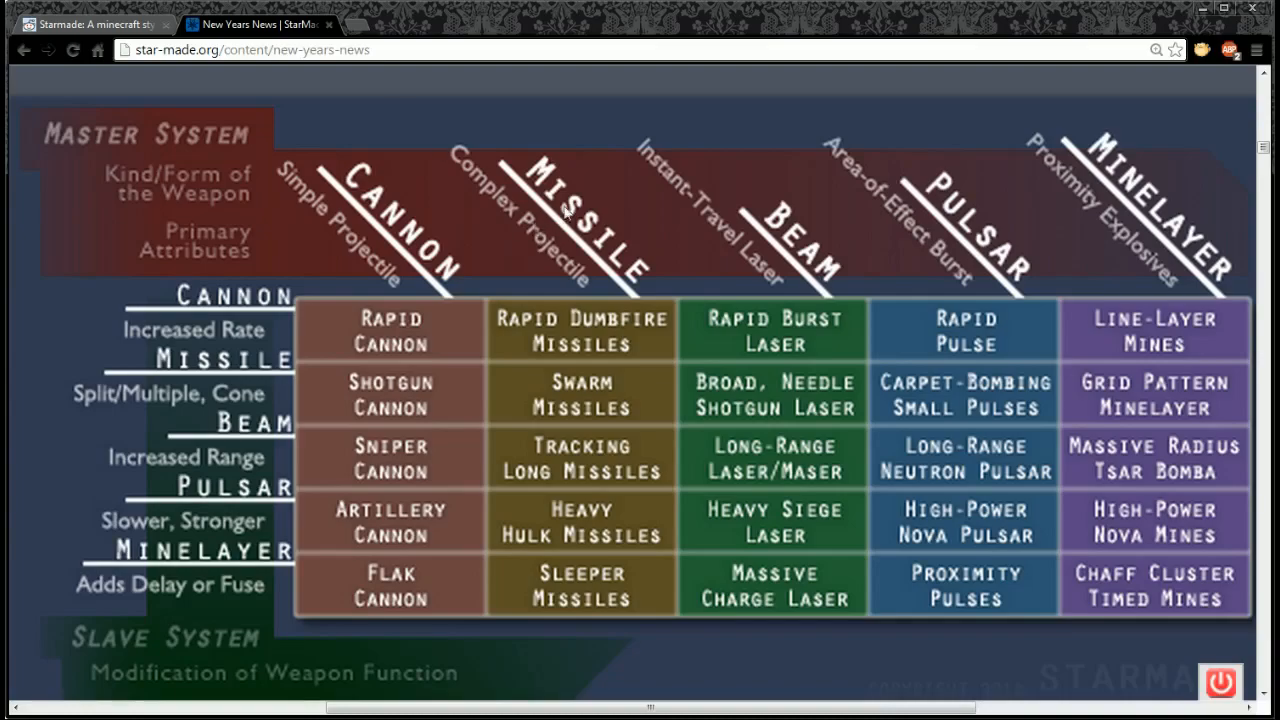
scroll(up, 3)
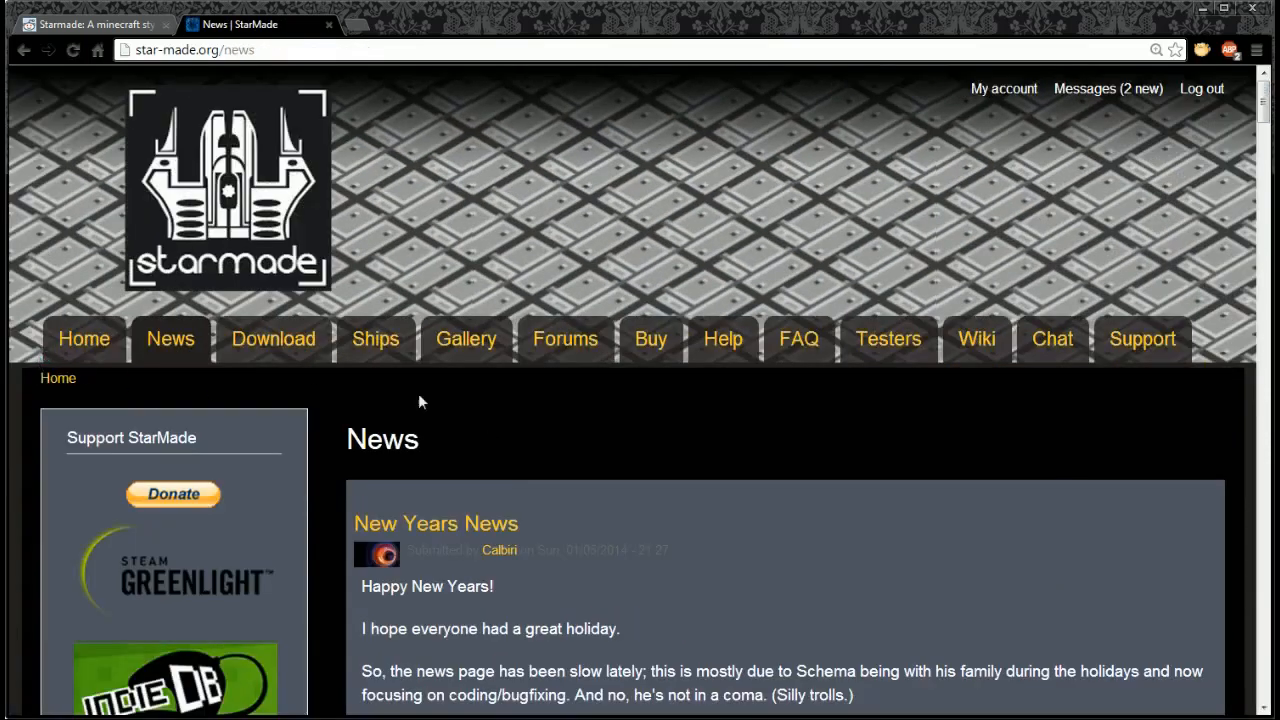
scroll(down, 3)
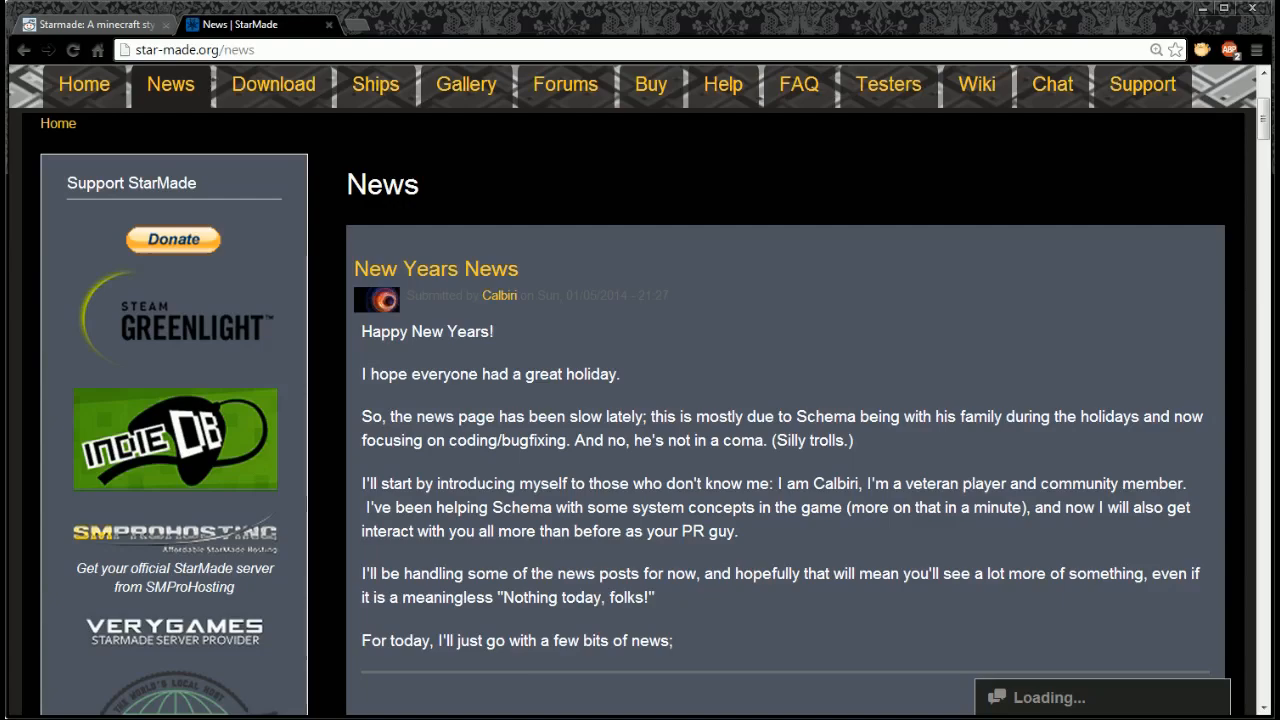
scroll(down, 3)
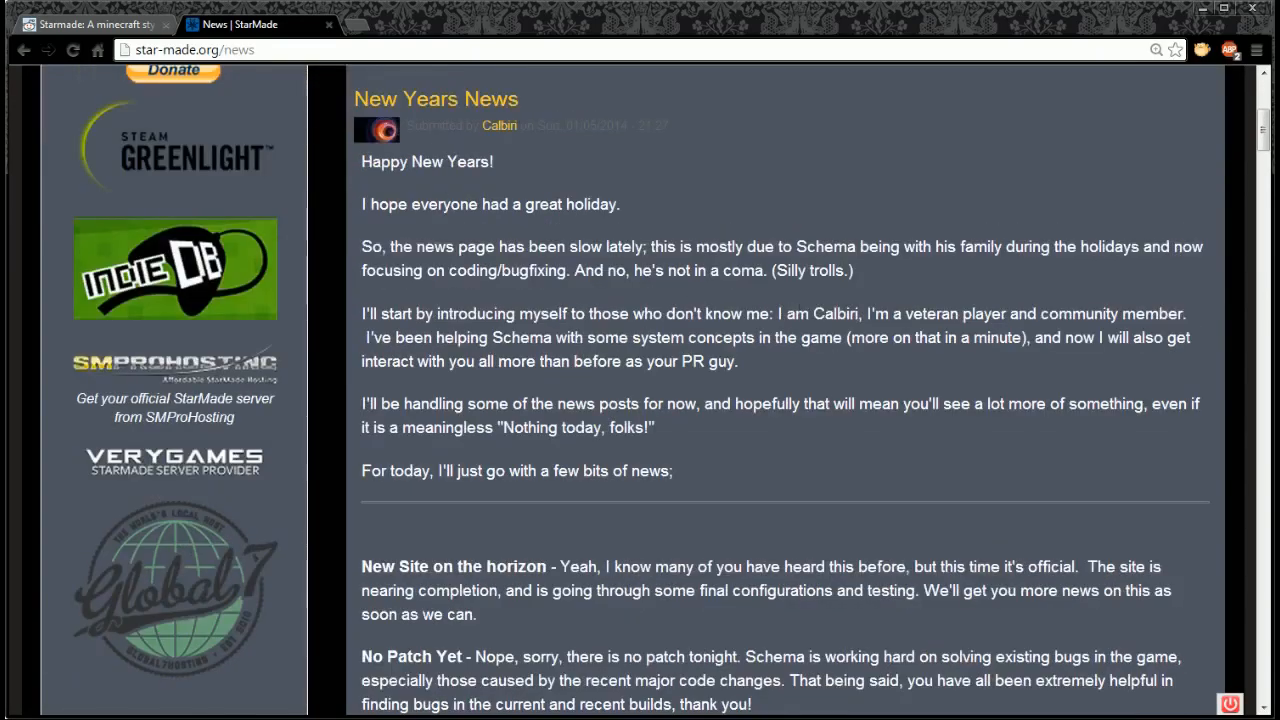
scroll(down, 3)
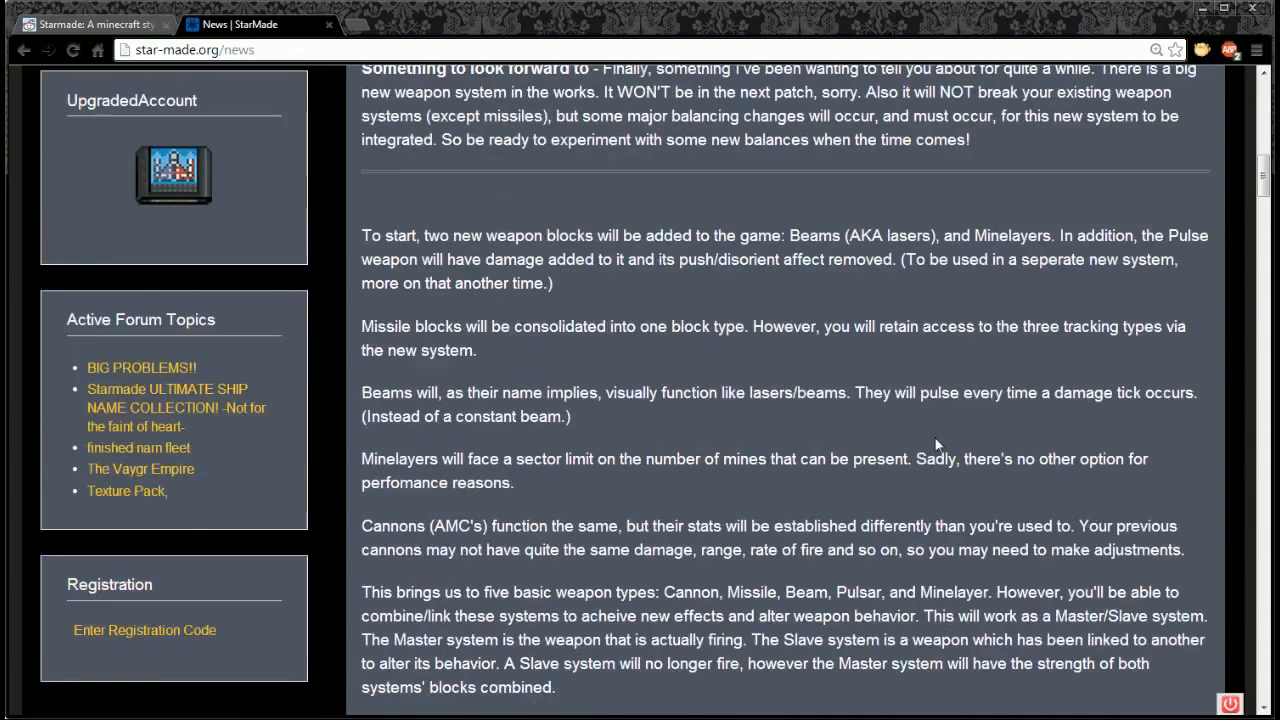
scroll(down, 3)
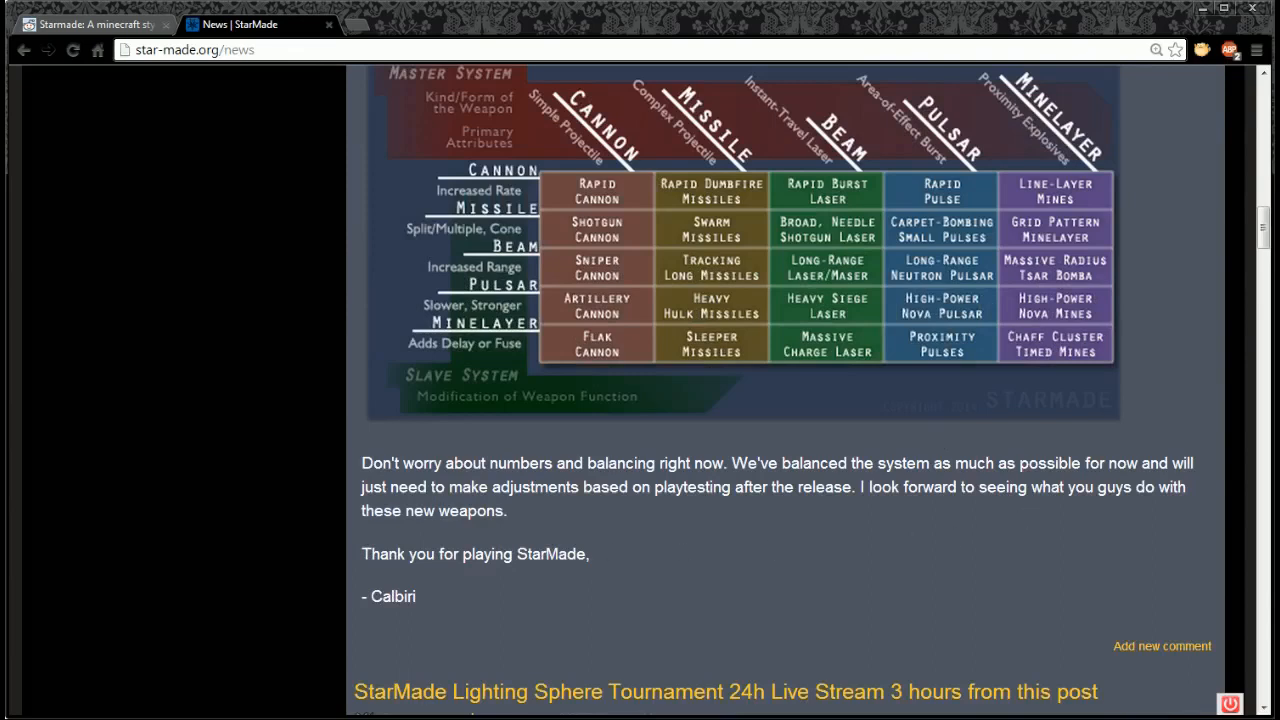
mouse_move(449, 580)
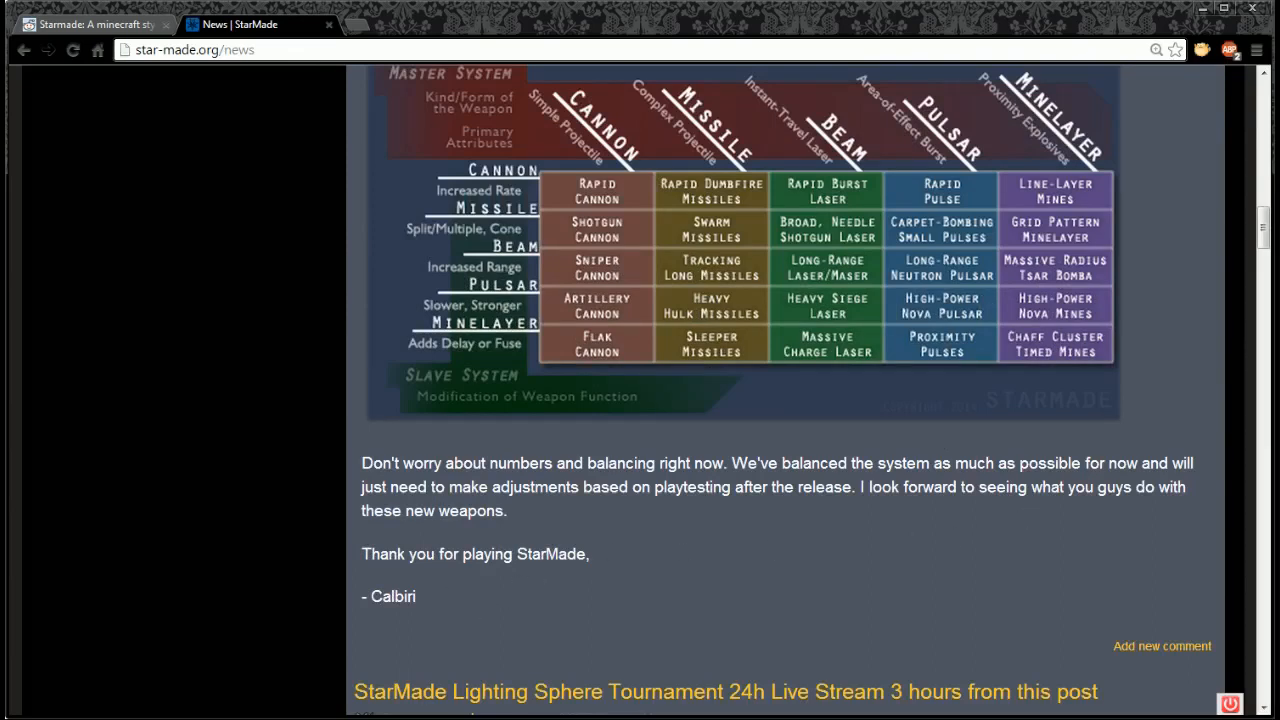
mouse_move(493, 573)
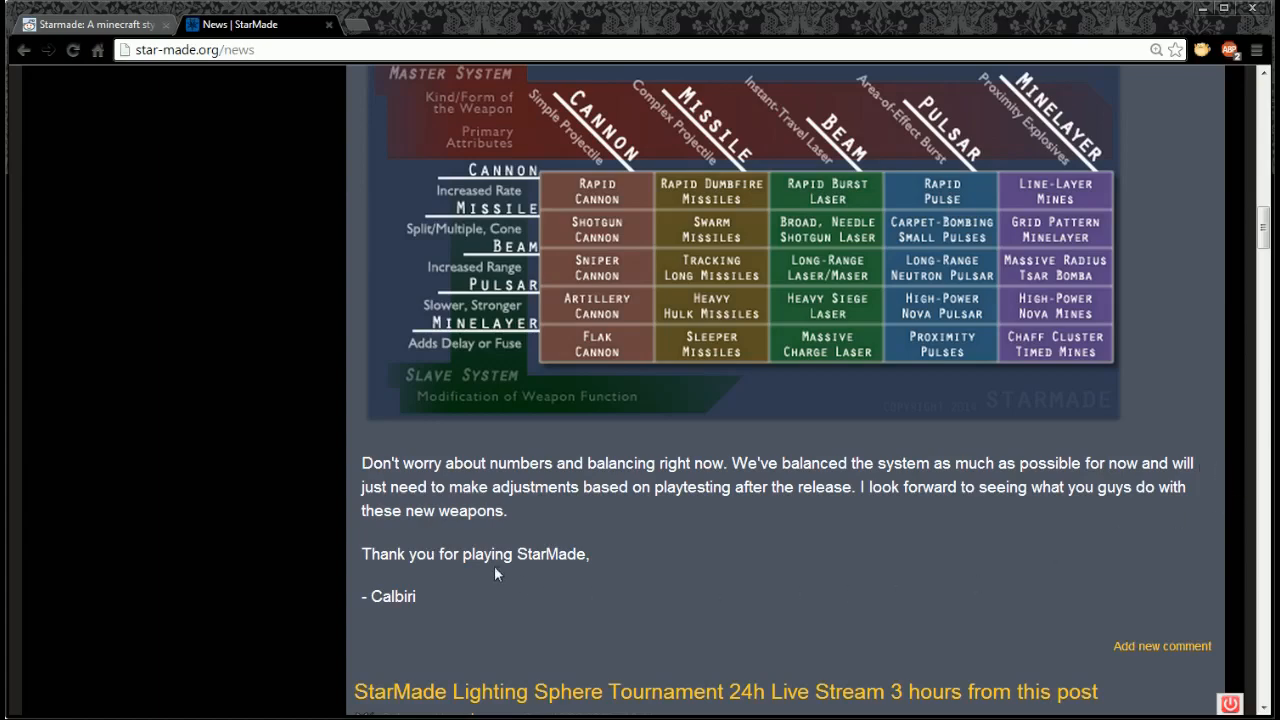
mouse_move(497, 573)
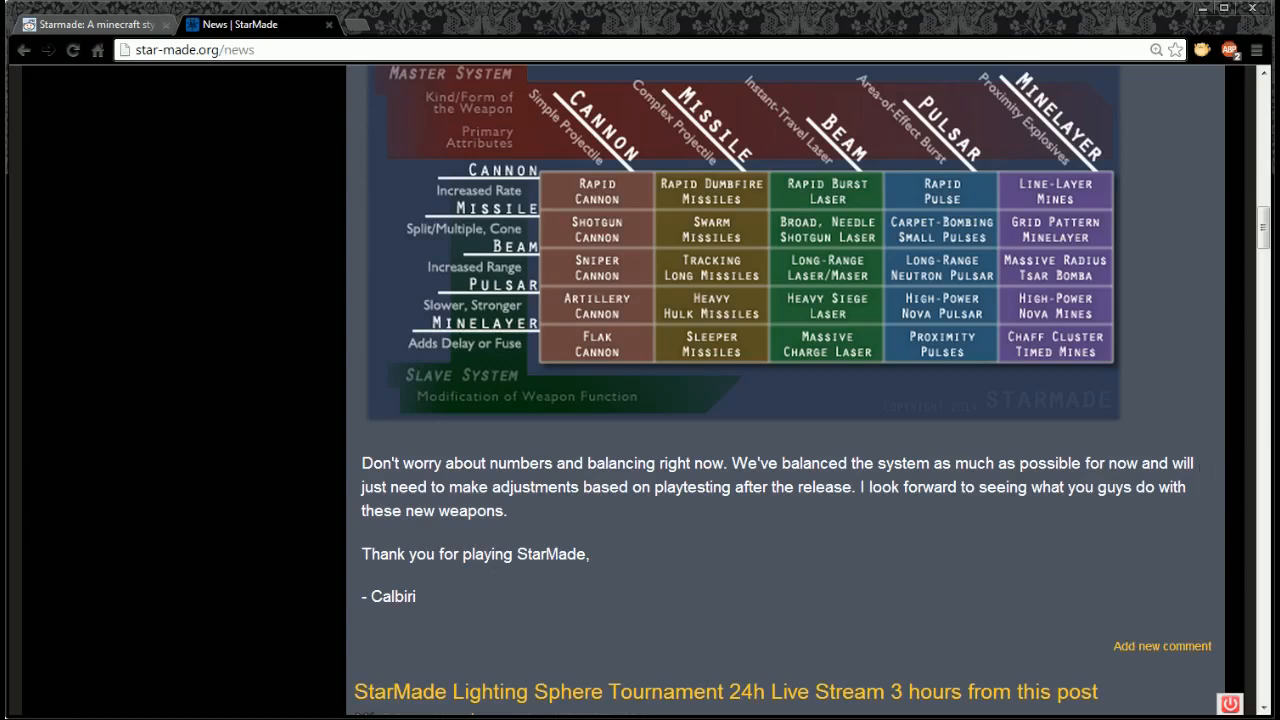
mouse_move(815, 517)
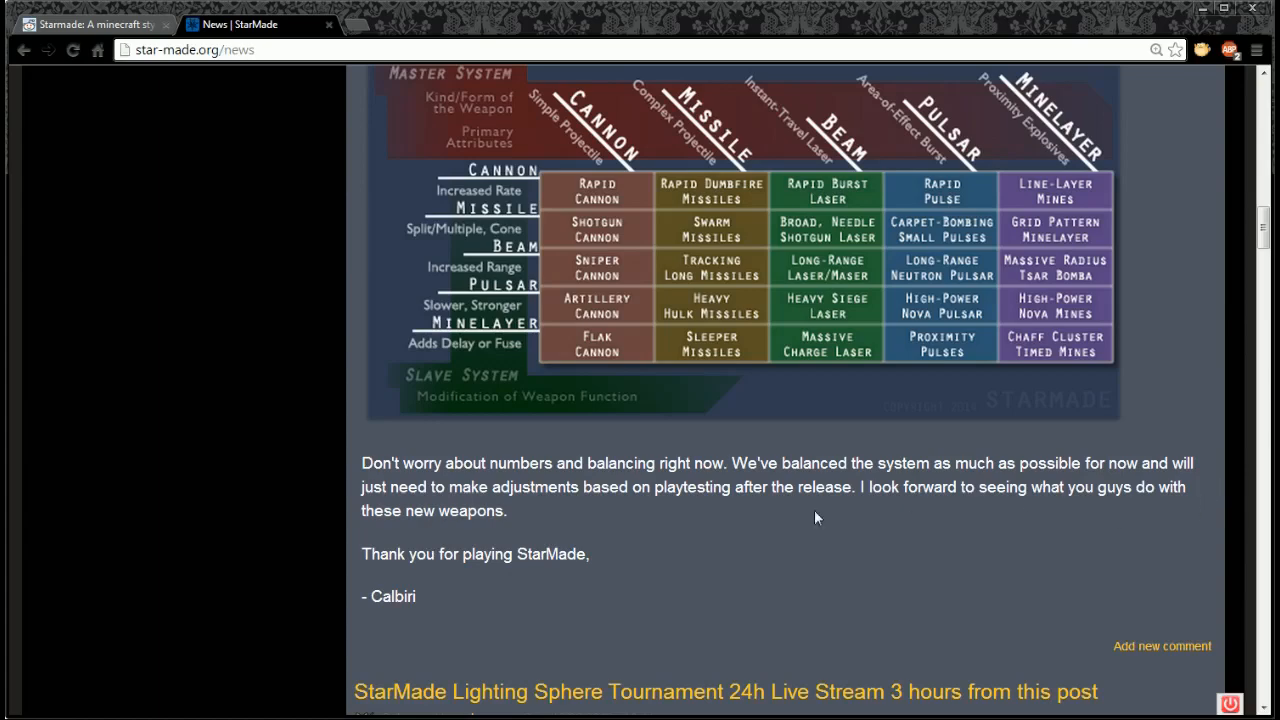
scroll(up, 3)
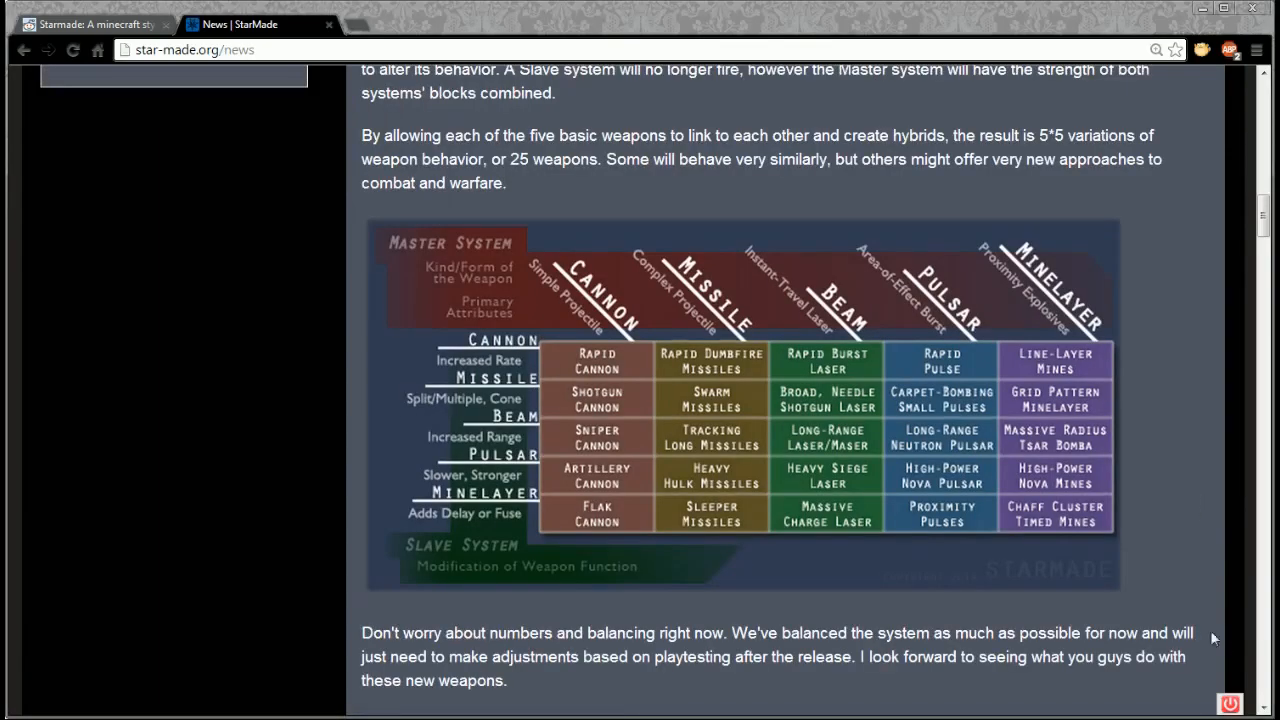
mouse_move(1229, 616)
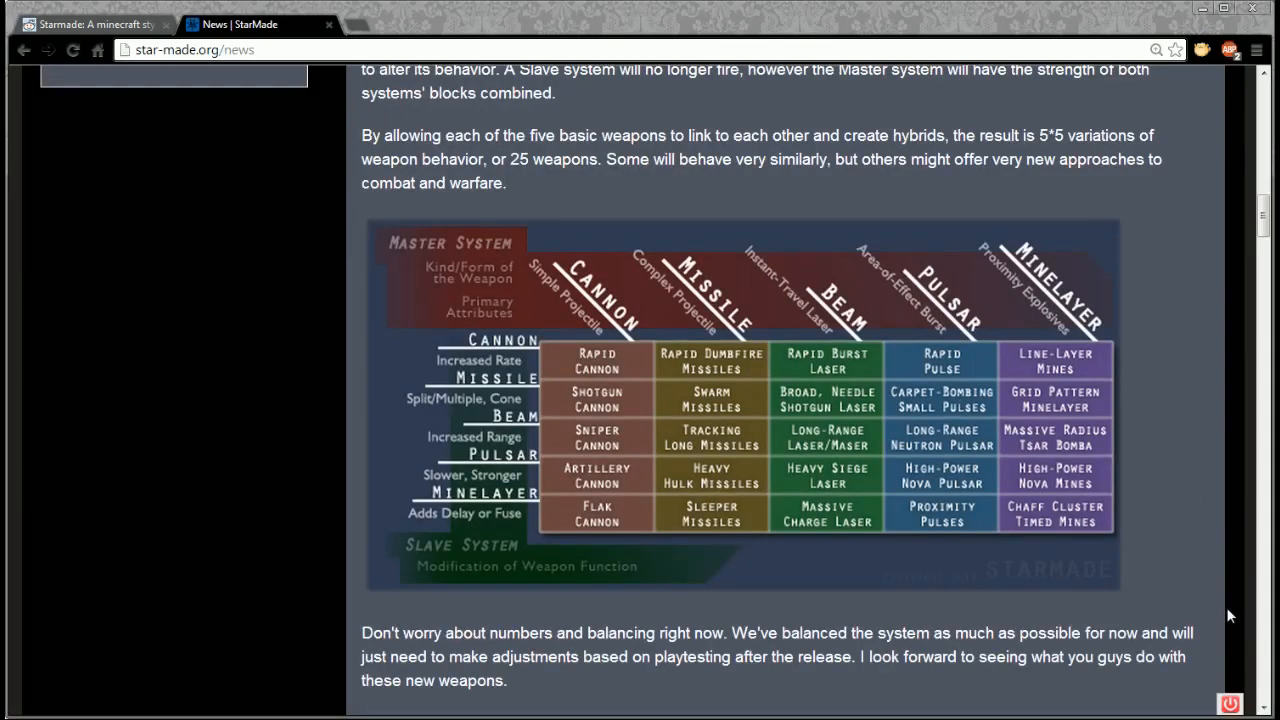